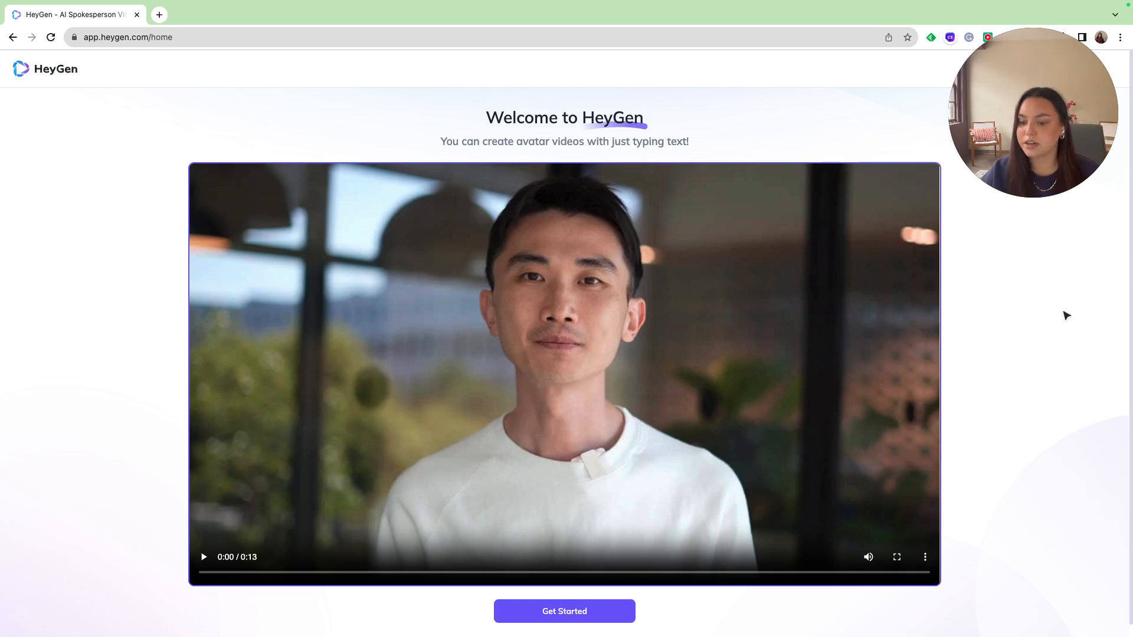
mouse_move(1042, 359)
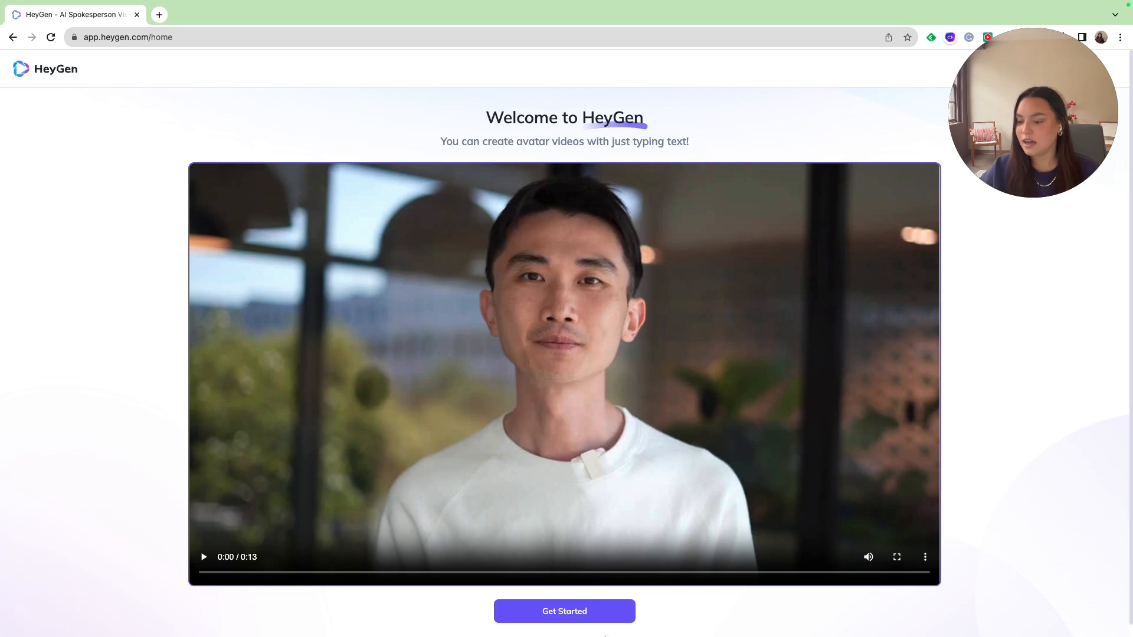
Begin the onboarding questionnaire and answer the role question to reach the dashboard.
left_click(564, 611)
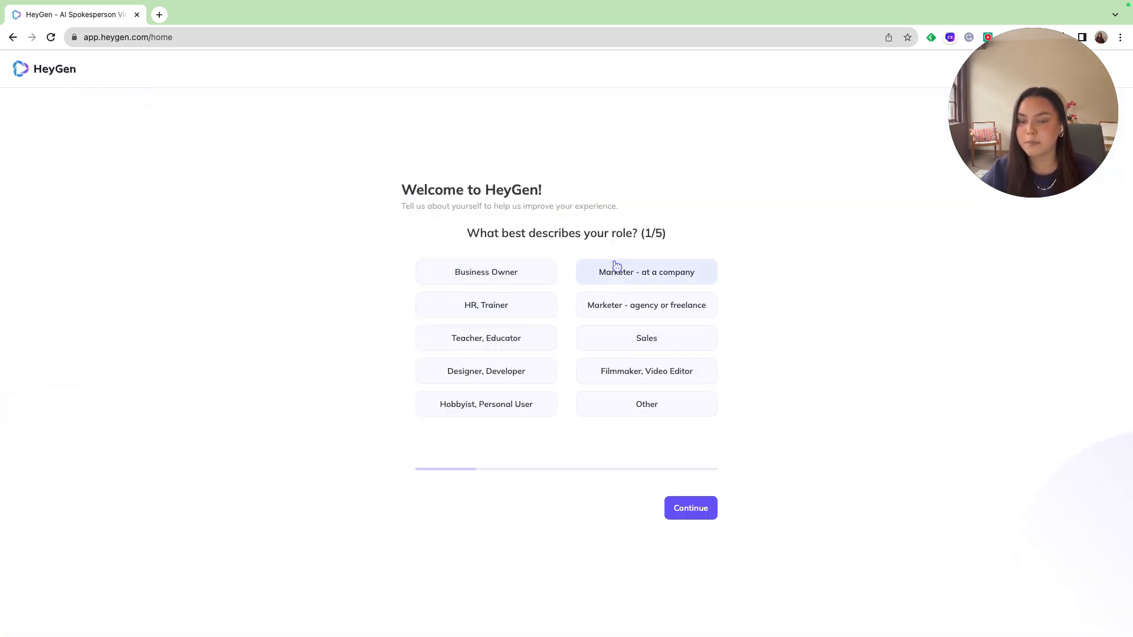
left_click(689, 507)
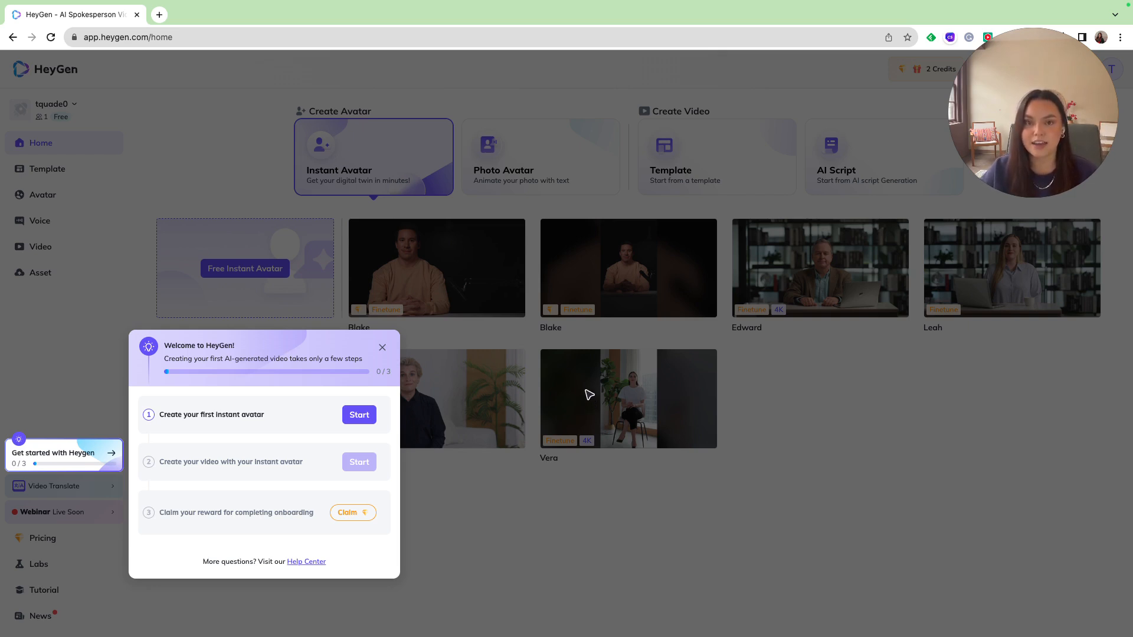
Dismiss the Welcome to HeyGen checklist popup so the avatar gallery shows.
left_click(382, 347)
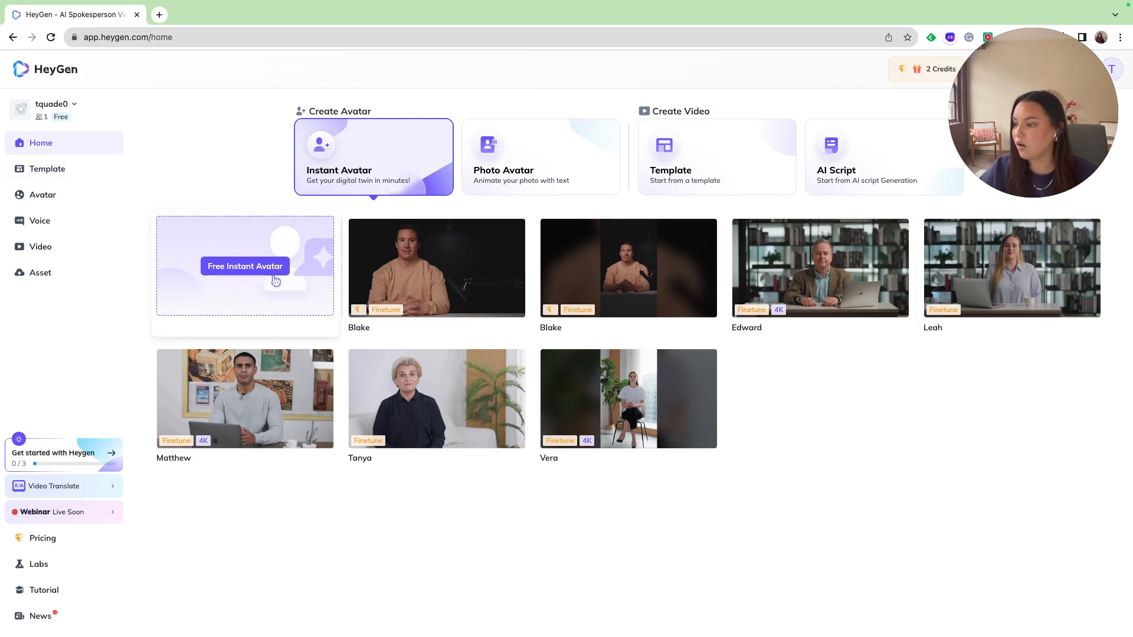
Start a Free Instant Avatar, watch the intro and choose text instructions before uploading.
left_click(244, 266)
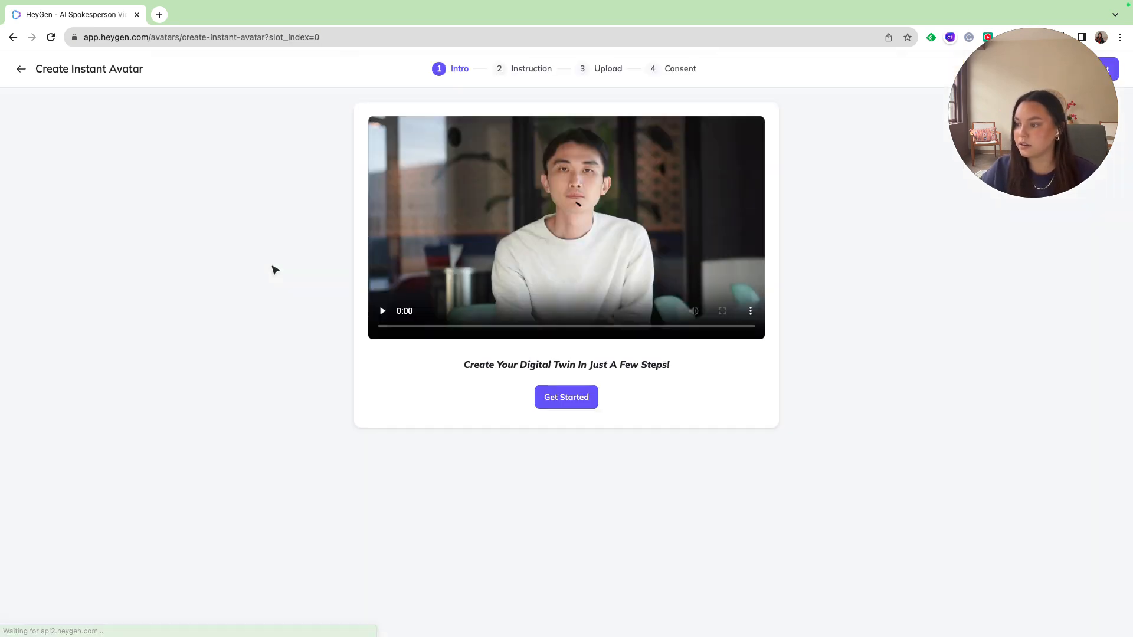
left_click(382, 311)
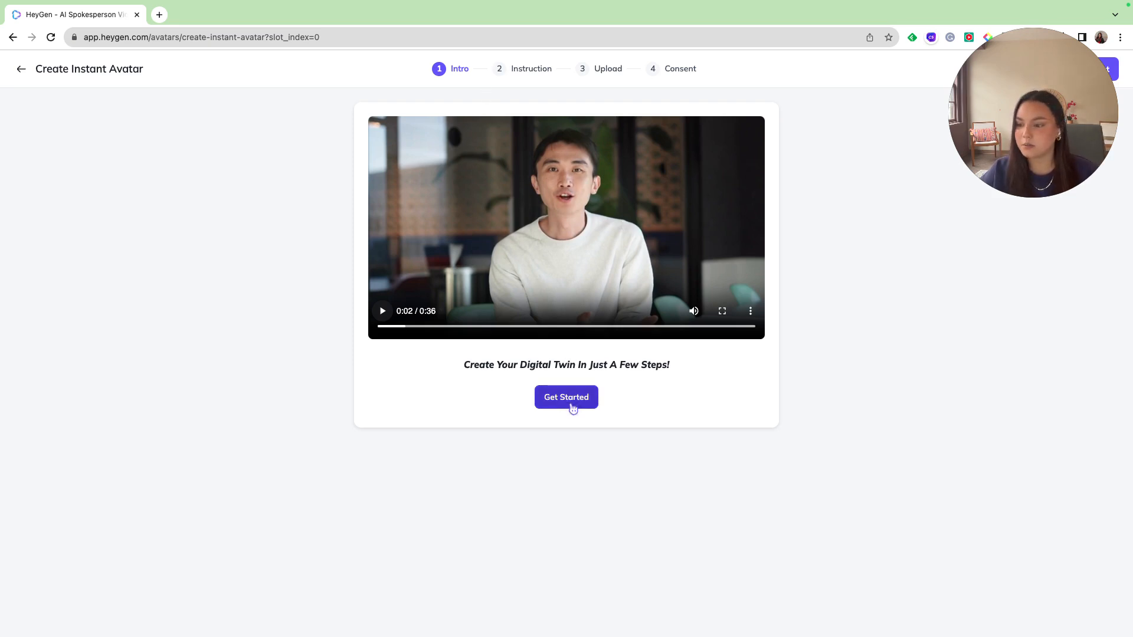
left_click(565, 397)
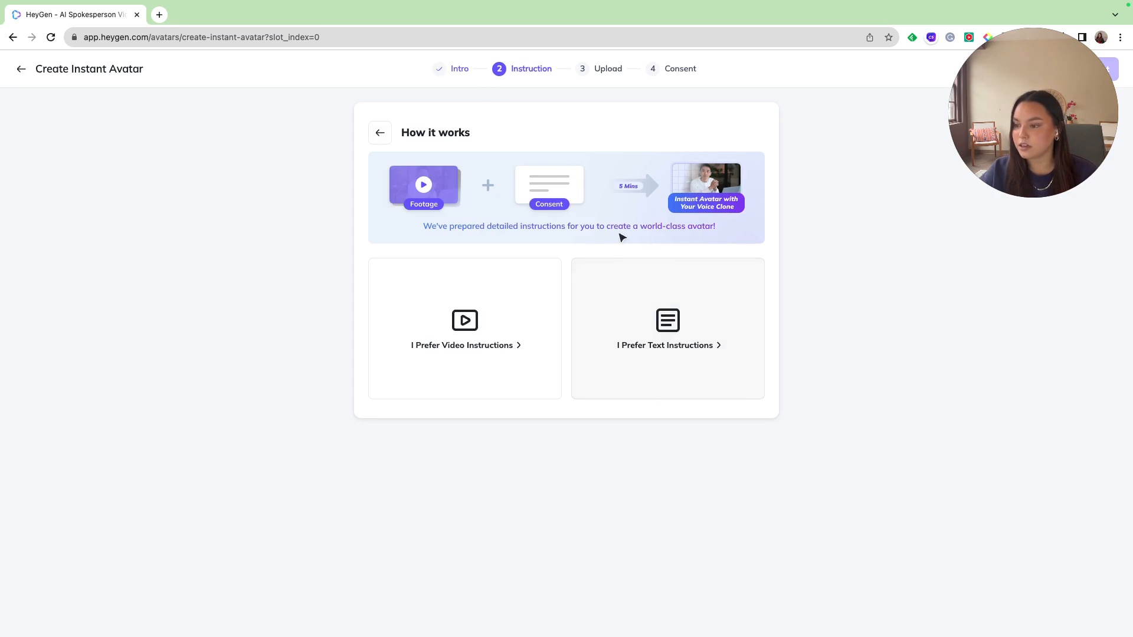
mouse_move(651, 377)
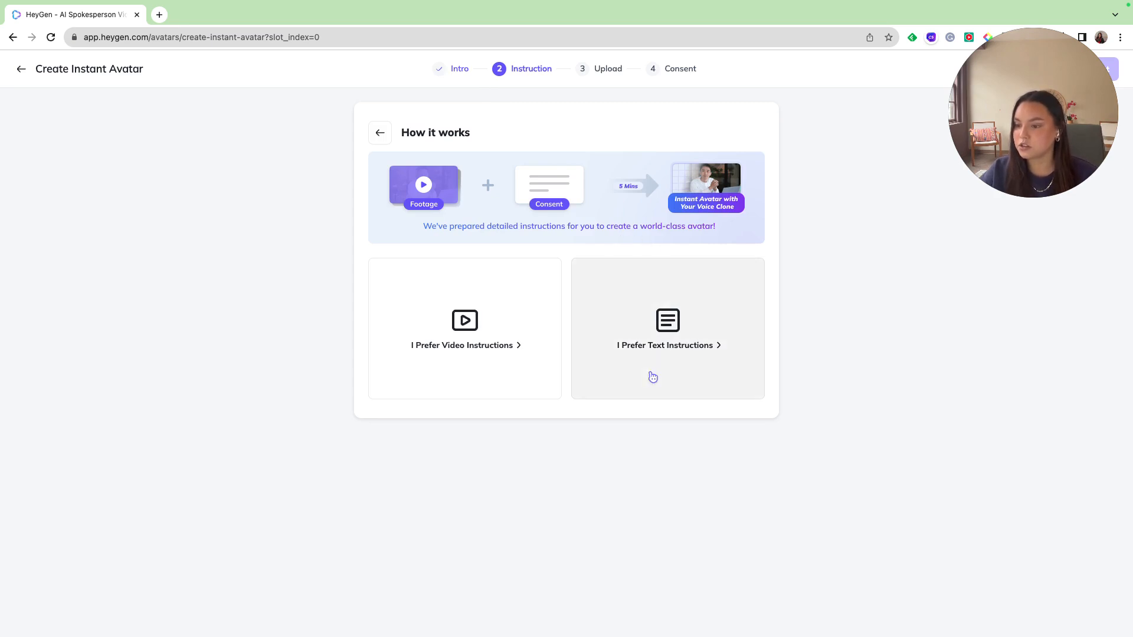
left_click(667, 329)
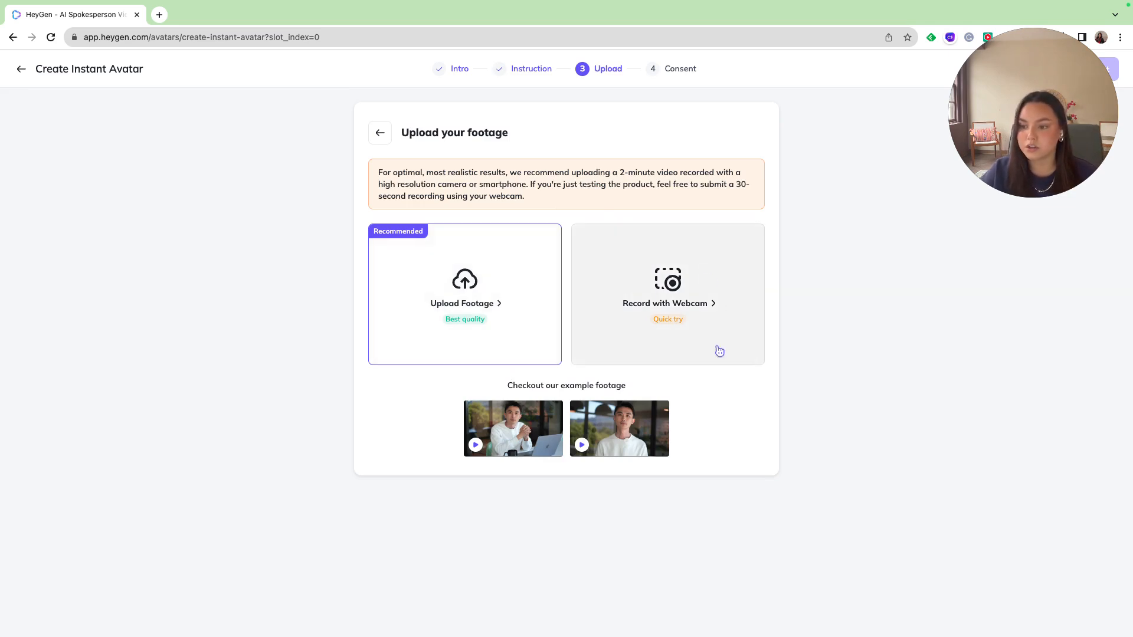
mouse_move(722, 329)
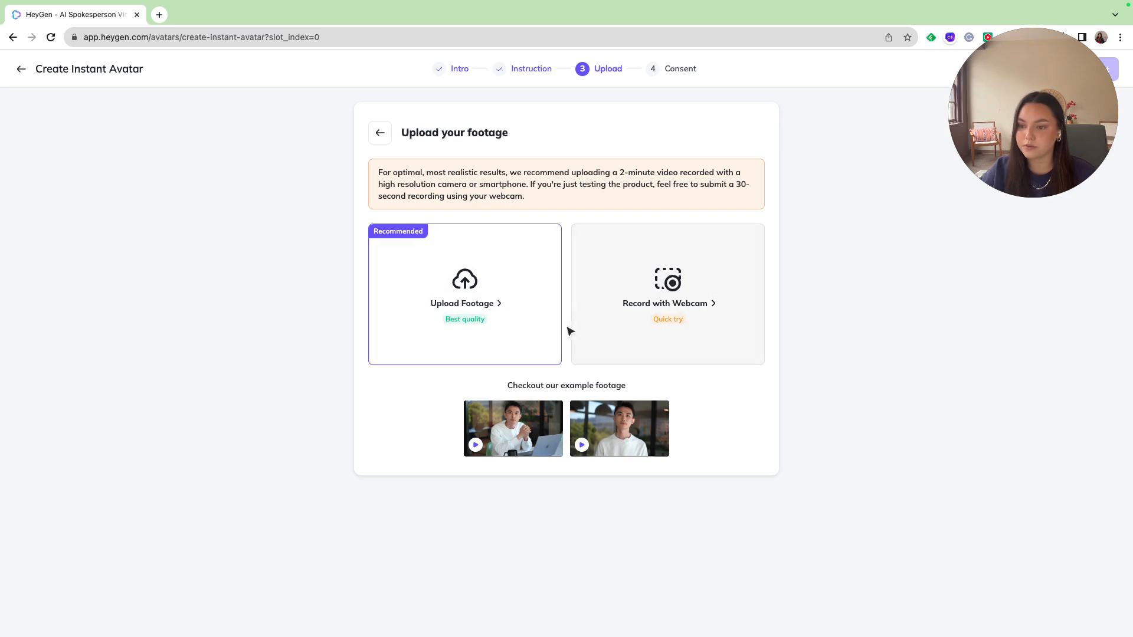
Upload footage, tick all four quality requirements and mark My Footage Looks Good.
left_click(464, 280)
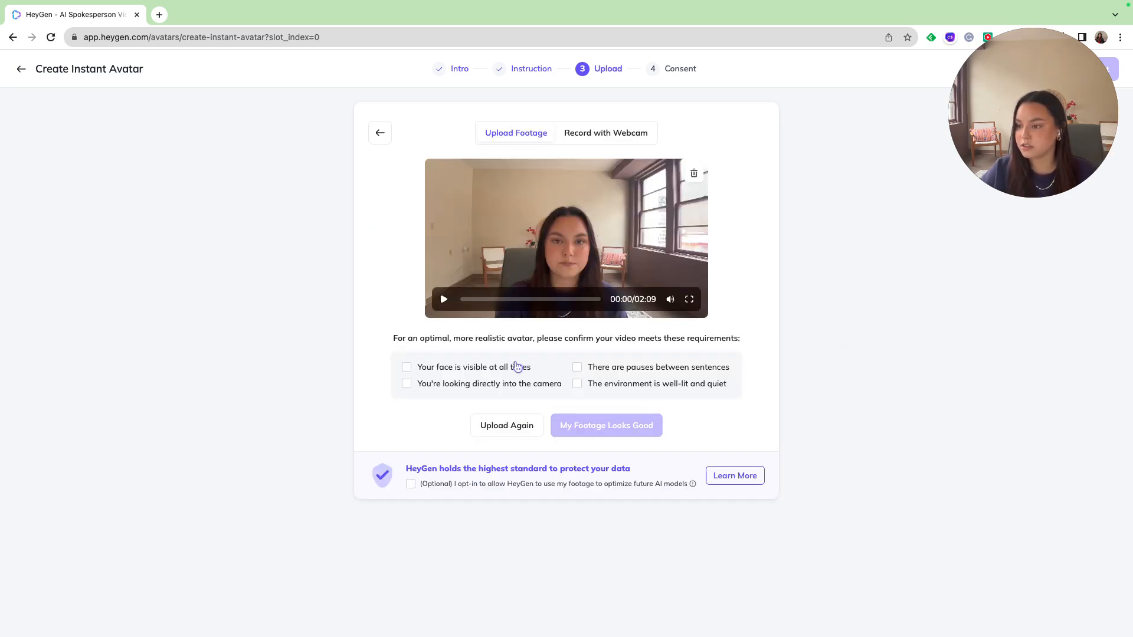
left_click(405, 367)
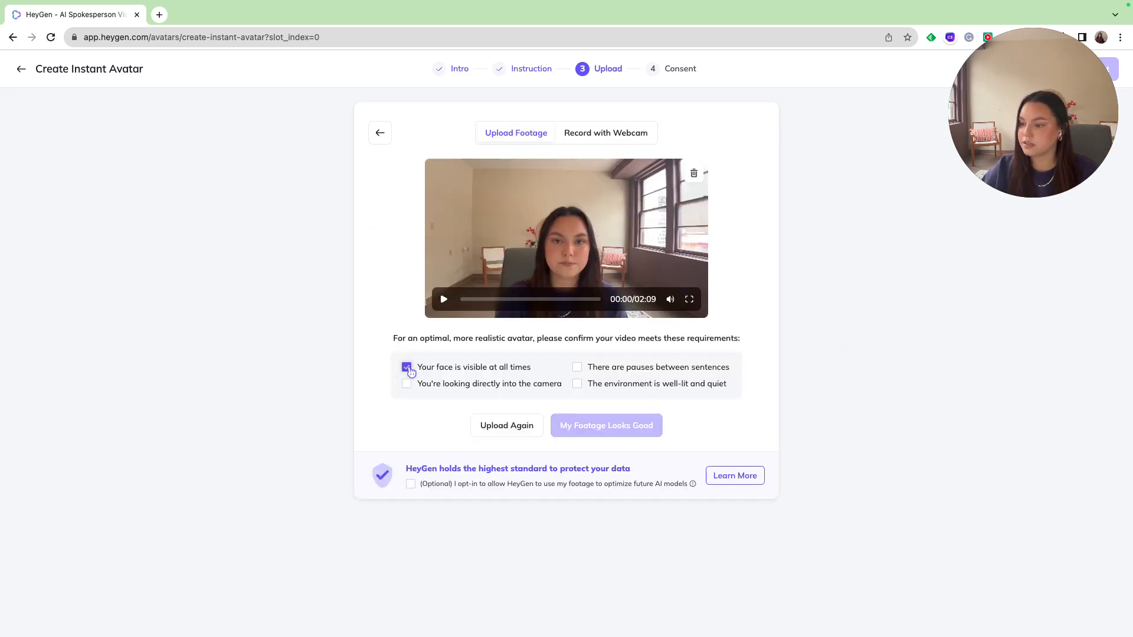
left_click(408, 384)
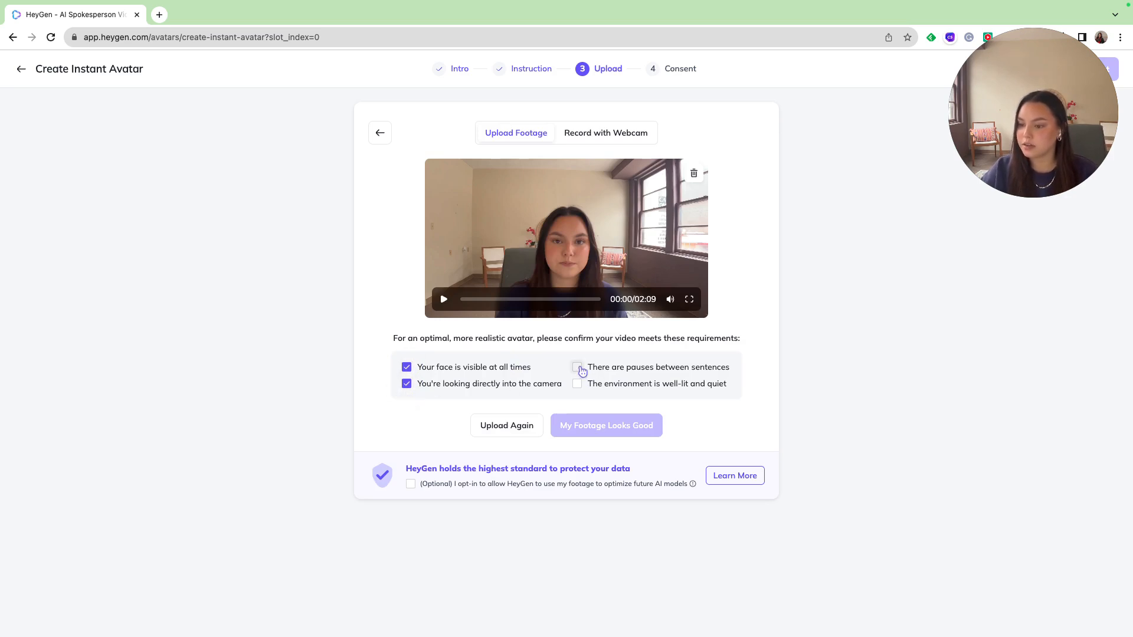
left_click(577, 367)
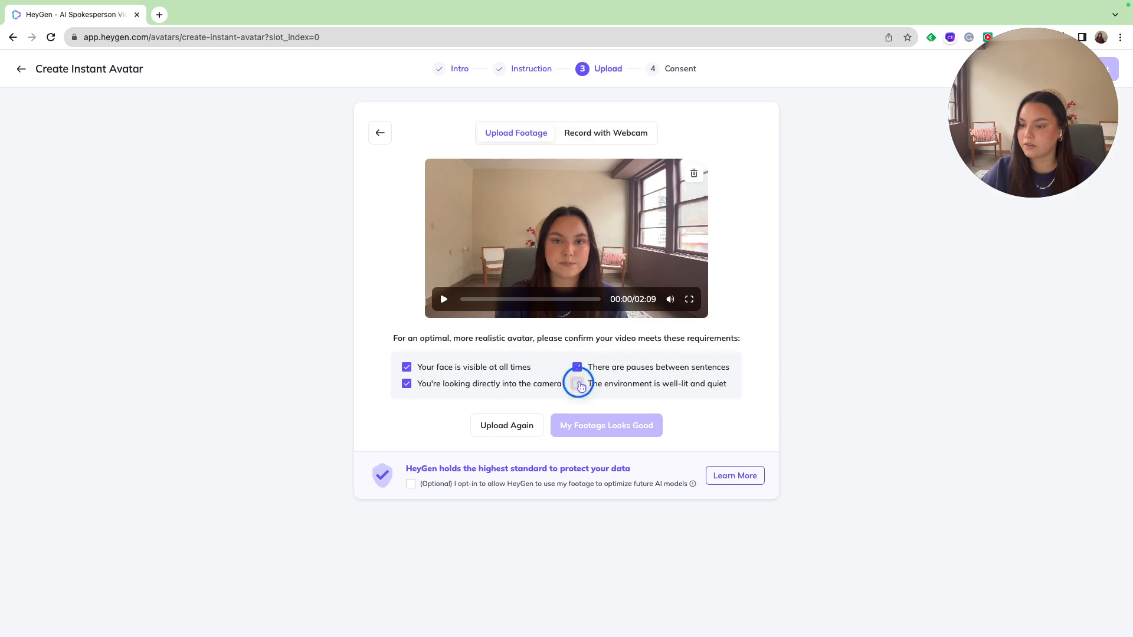
left_click(577, 383)
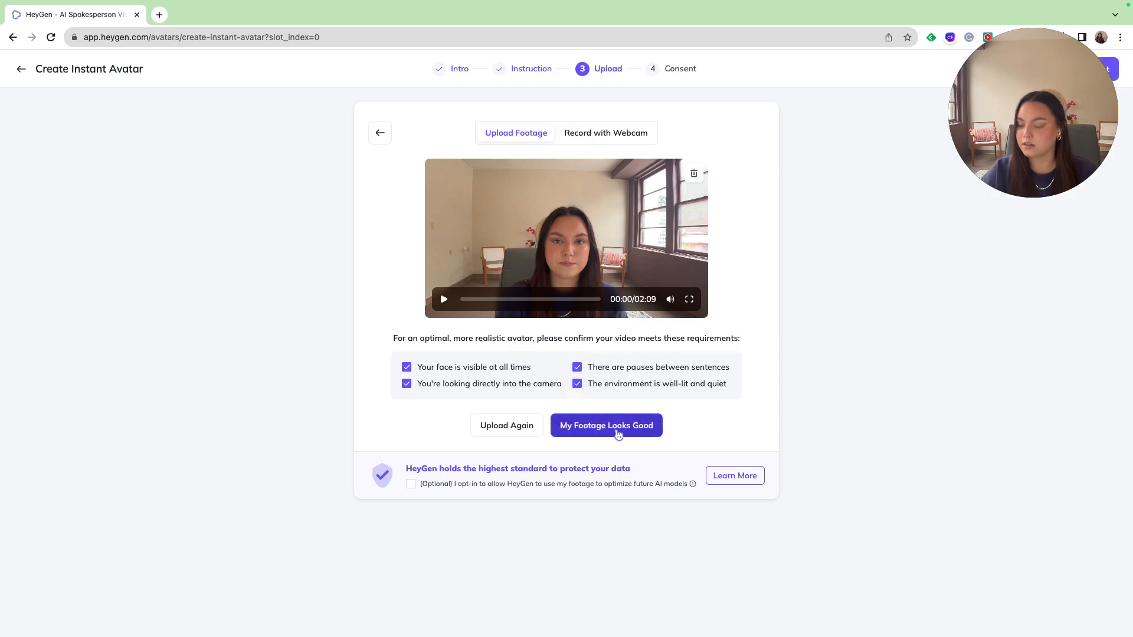
left_click(605, 425)
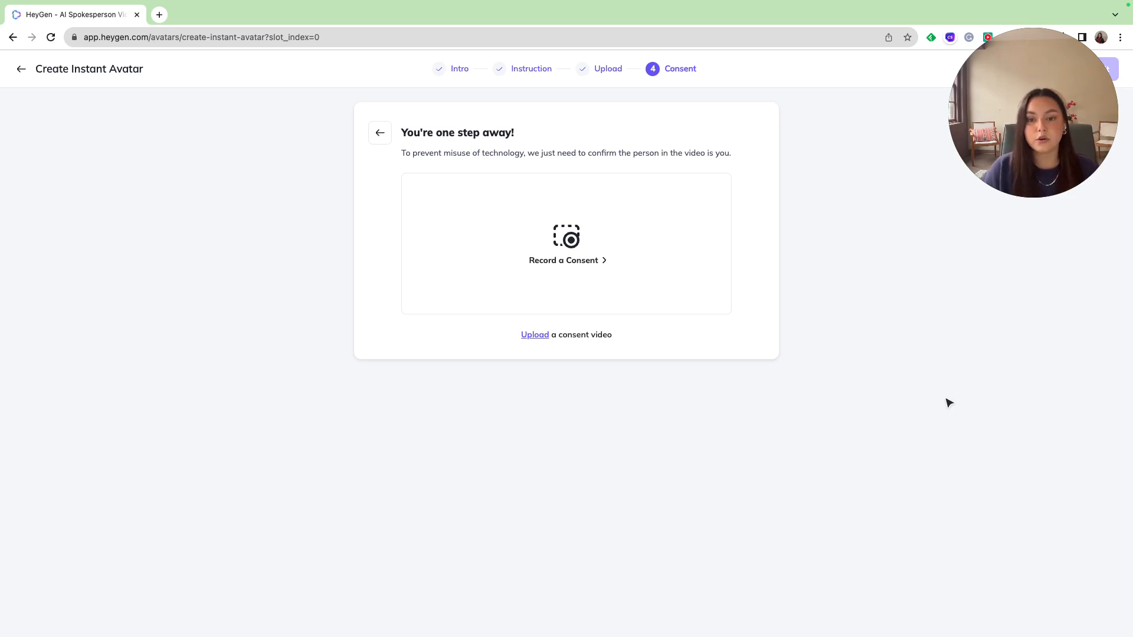
mouse_move(1010, 391)
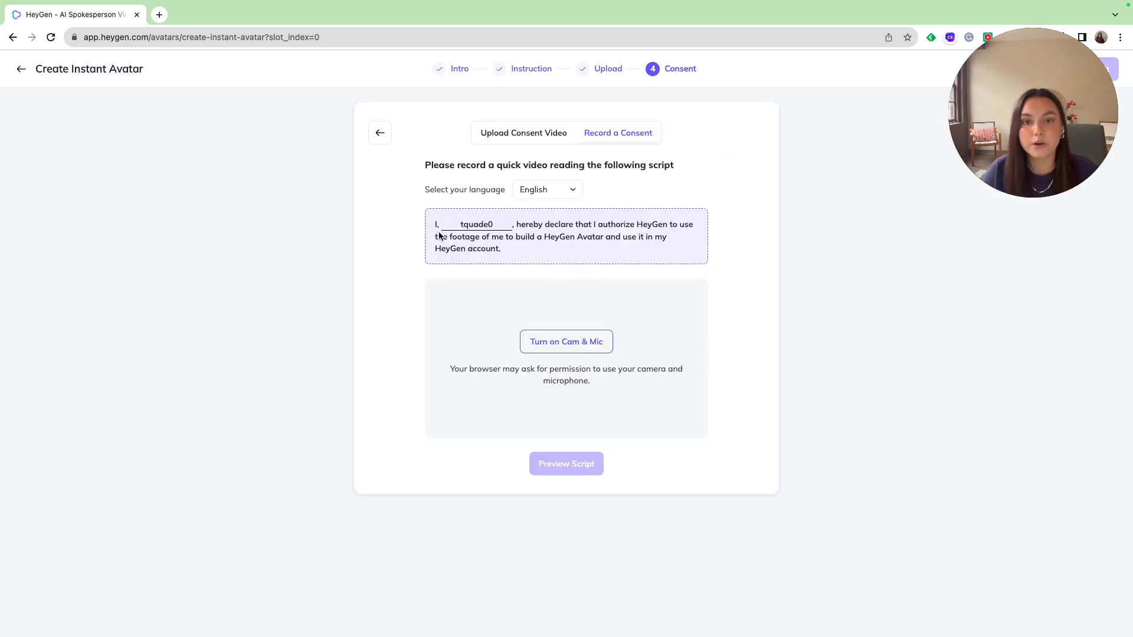
Enable cam and mic, record the consent script and submit the validated consent.
left_click(565, 341)
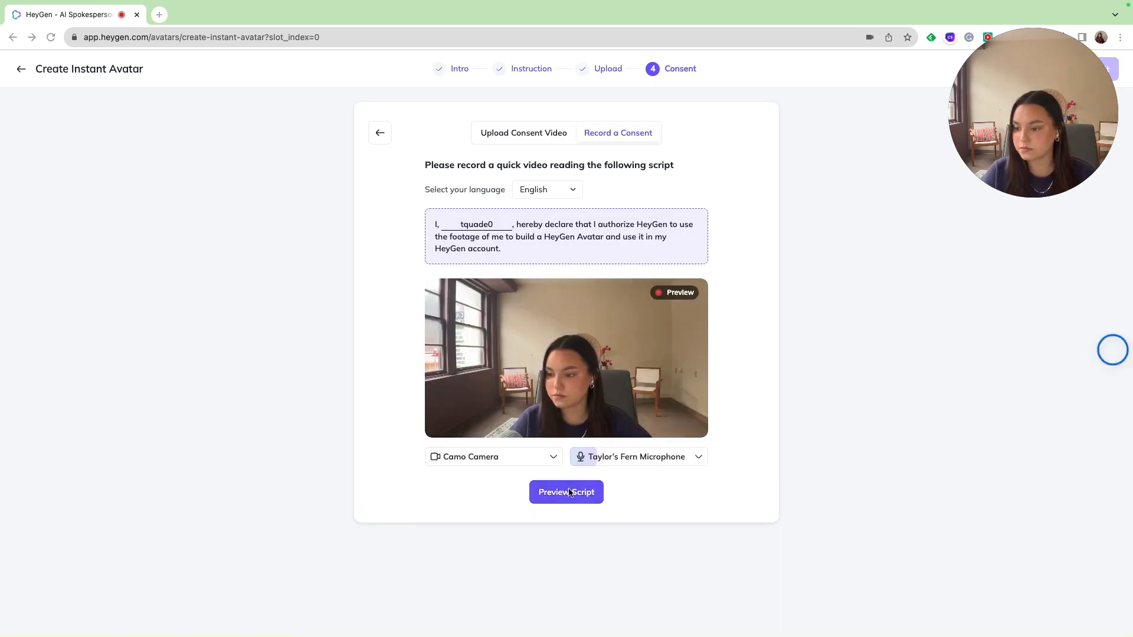
left_click(565, 492)
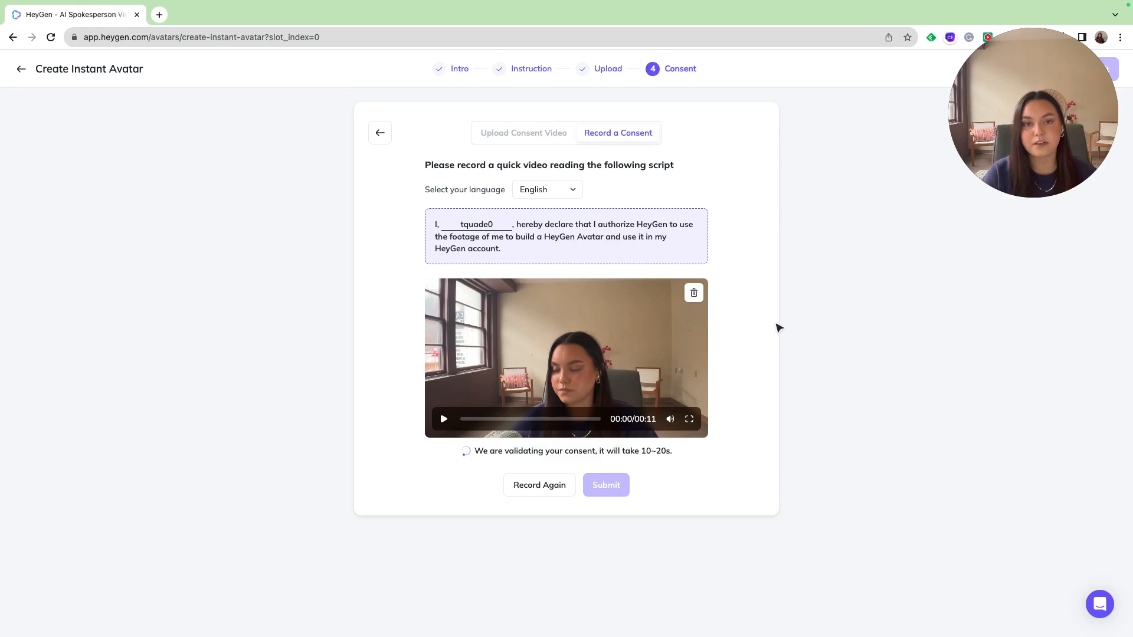
mouse_move(521, 456)
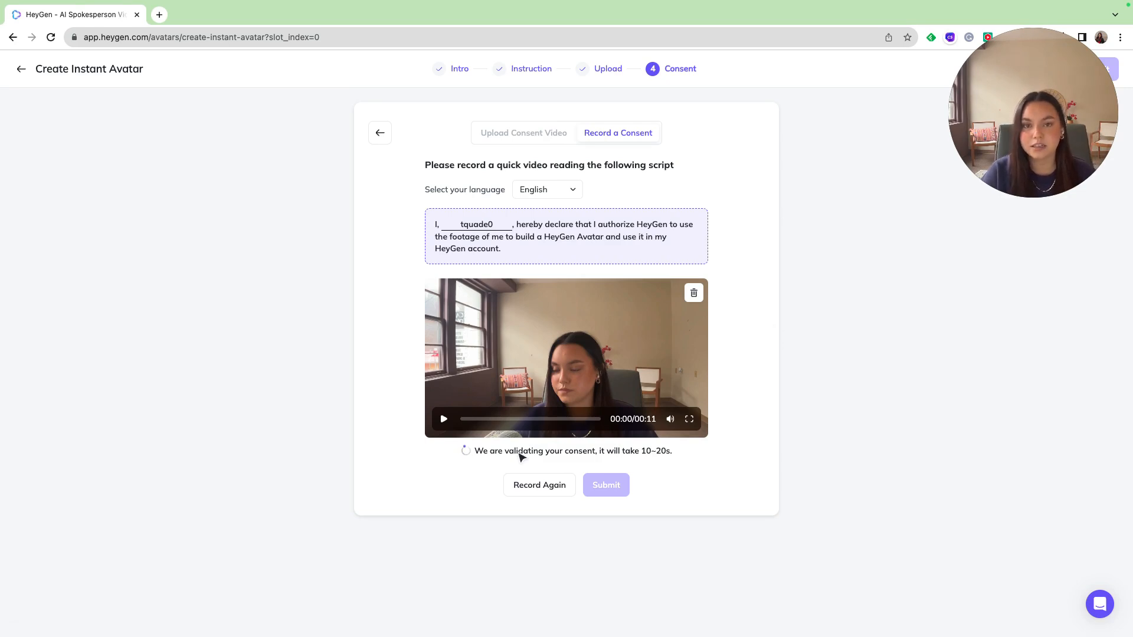
mouse_move(816, 470)
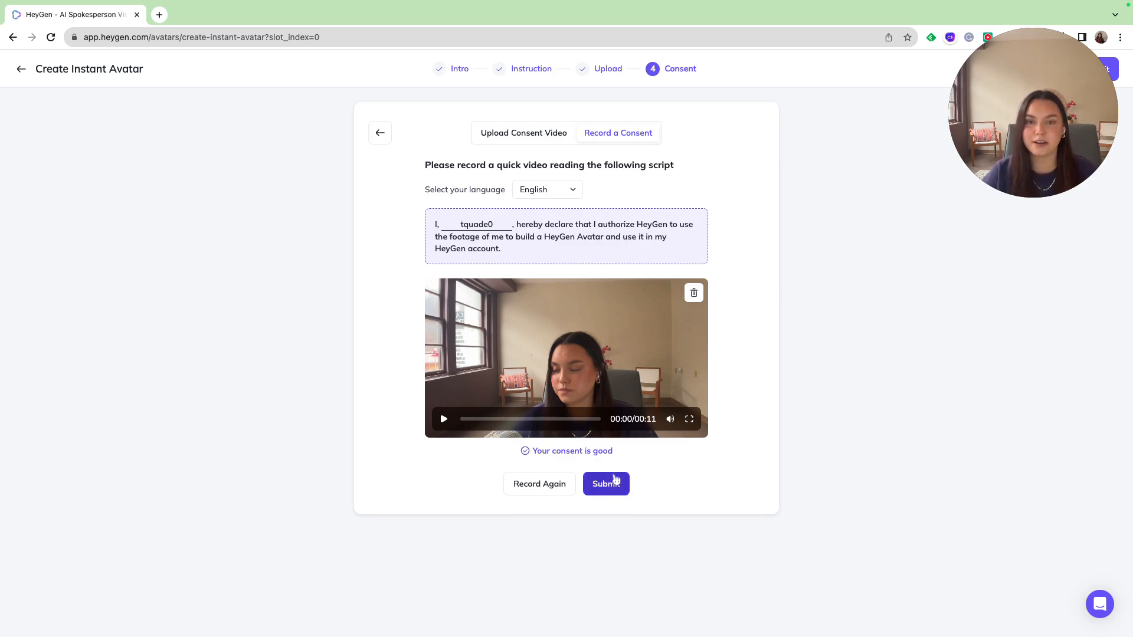
left_click(605, 484)
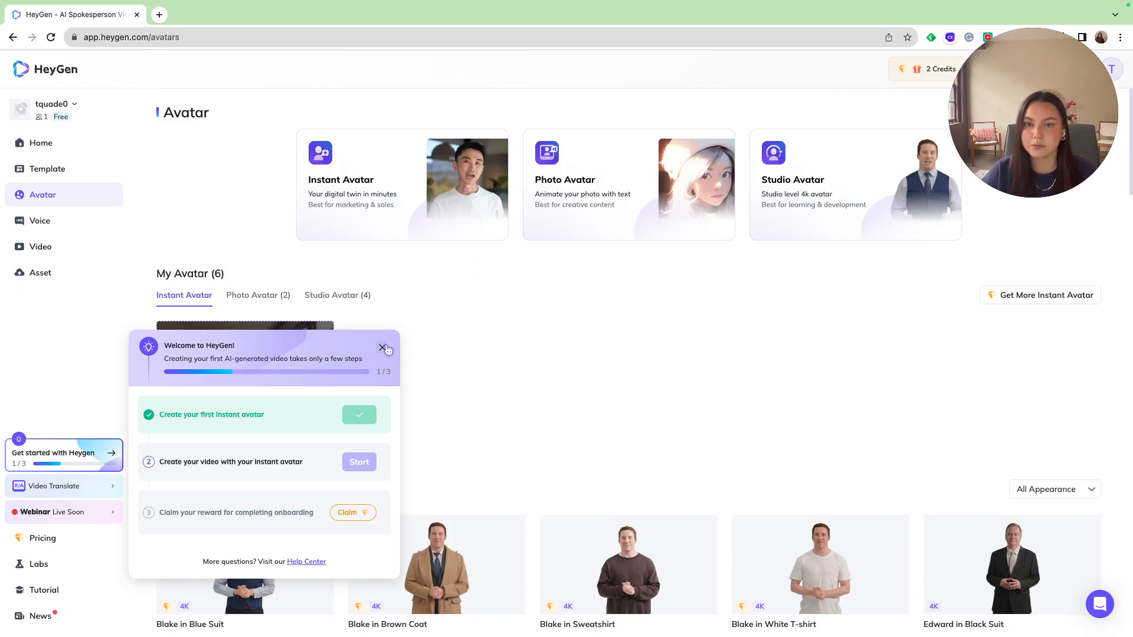
Dismiss the checklist and pro-tips, check the generated avatar and close its preview.
left_click(382, 346)
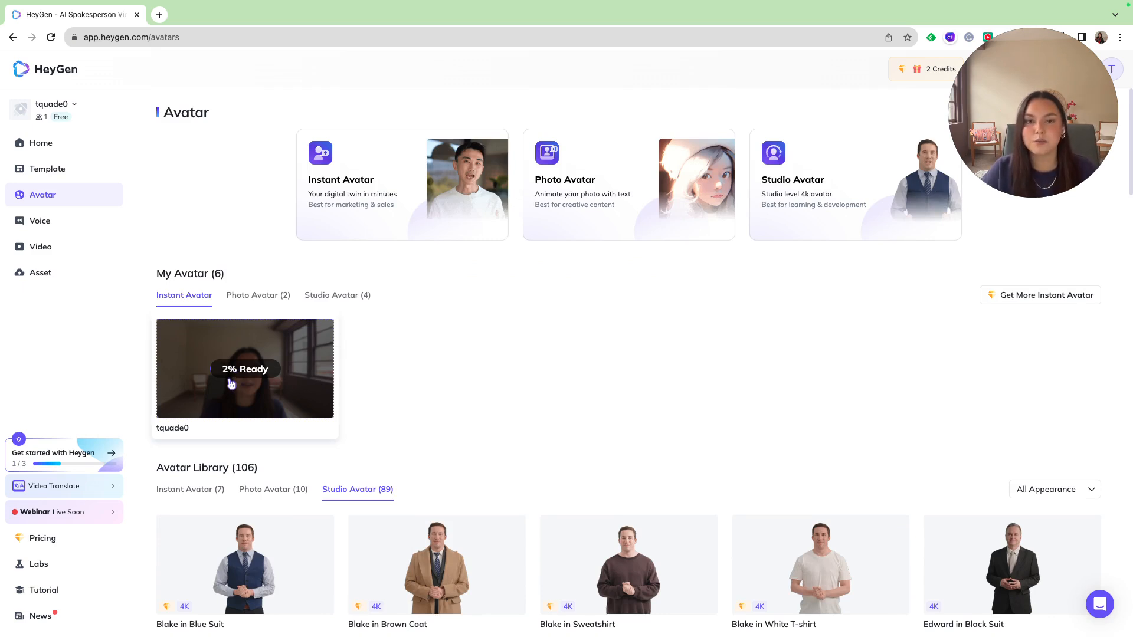
left_click(159, 14)
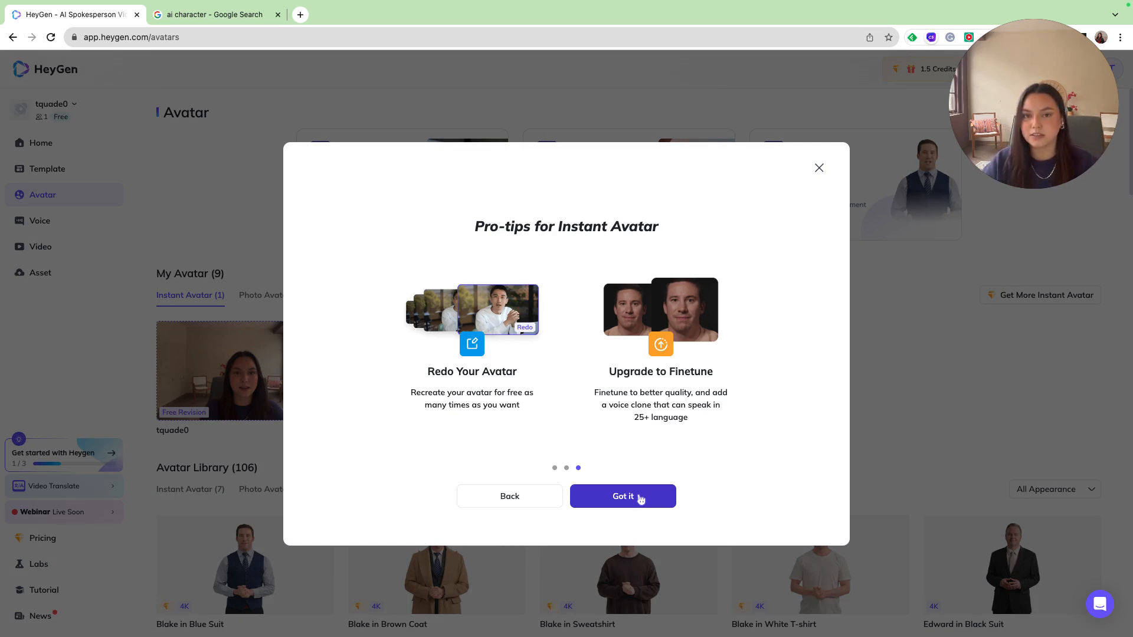
left_click(622, 497)
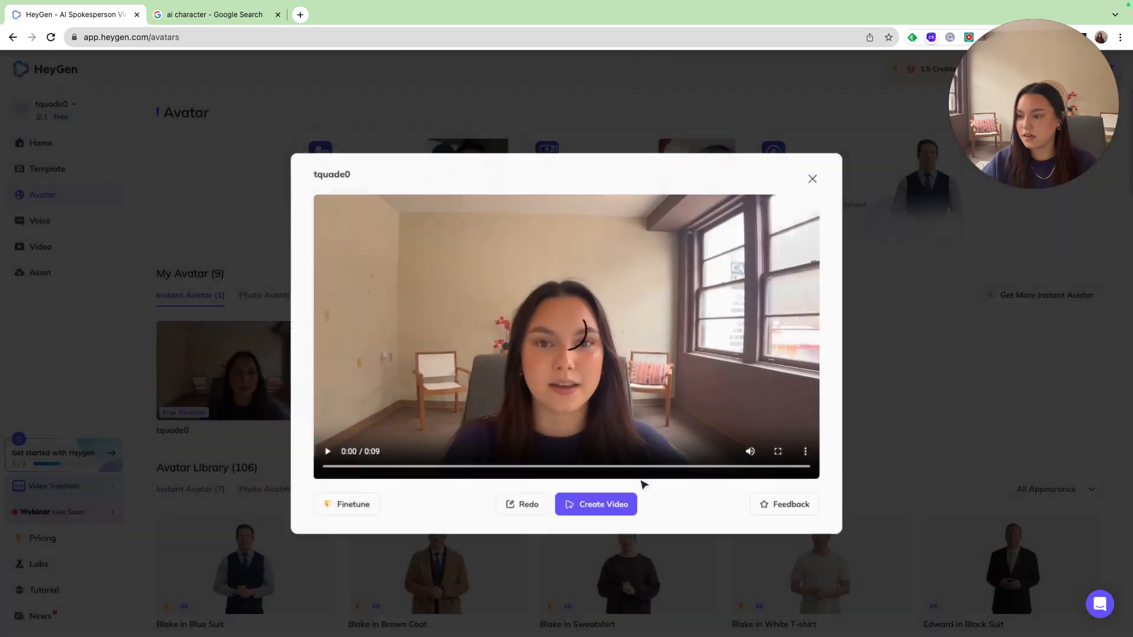
left_click(594, 504)
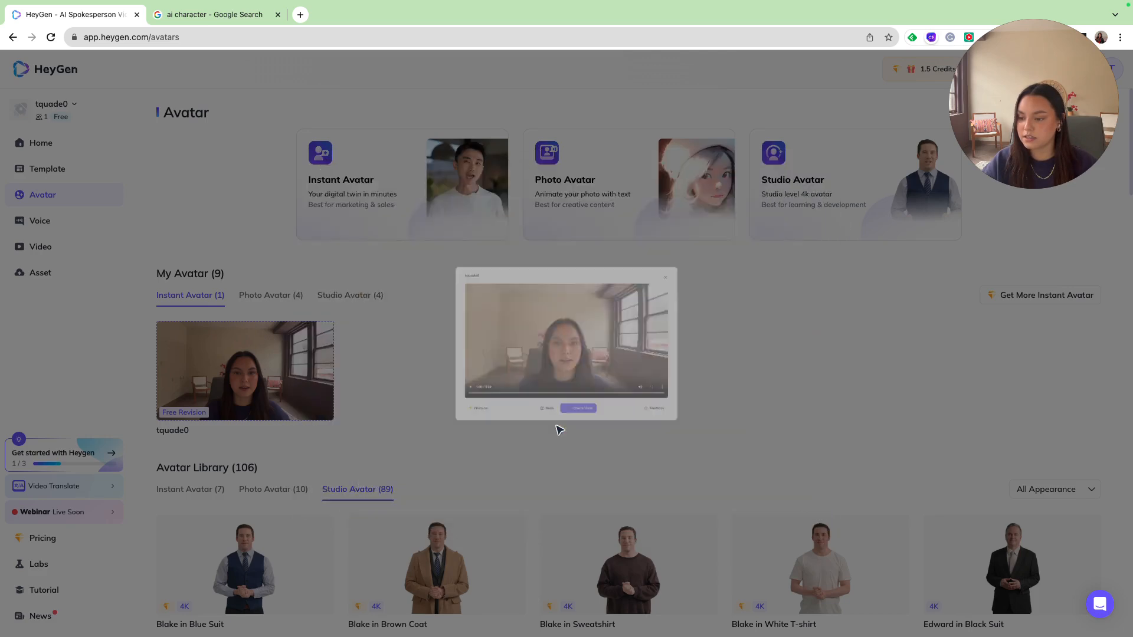
Replace the default text script with 'Your source for all things nocode. Build, learn, enhance, master...'.
left_click(578, 409)
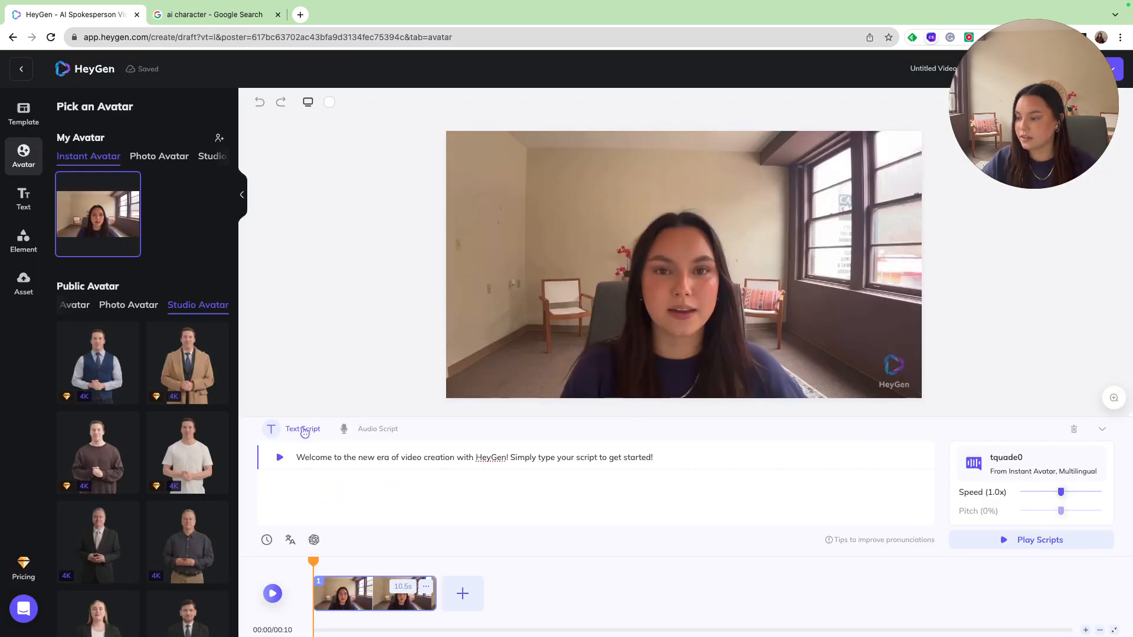
left_click(378, 429)
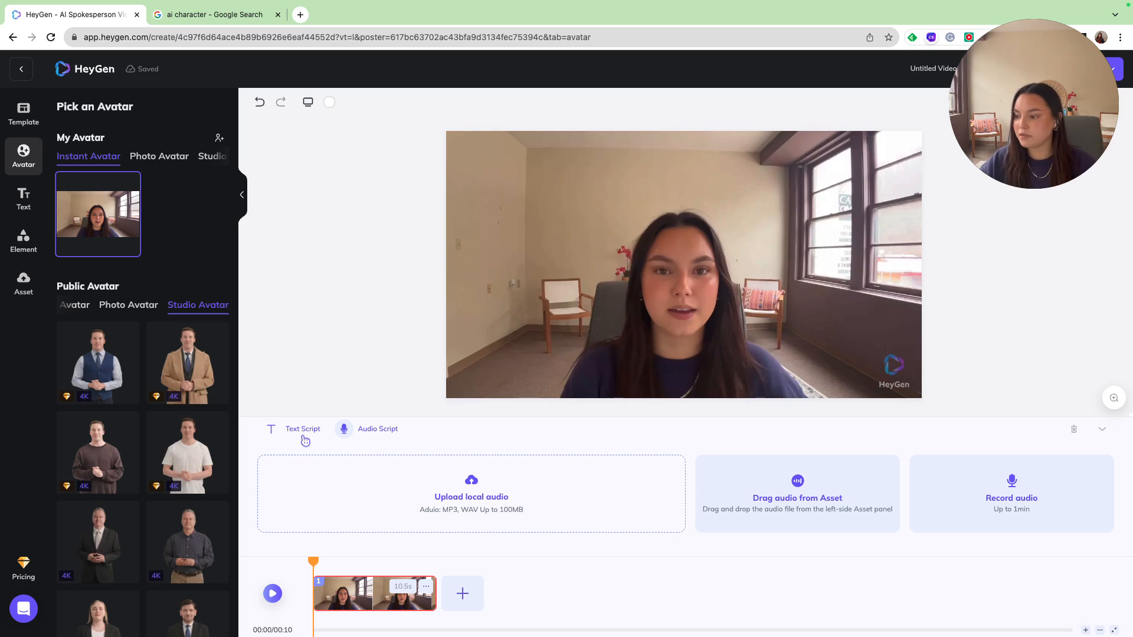
left_click(303, 428)
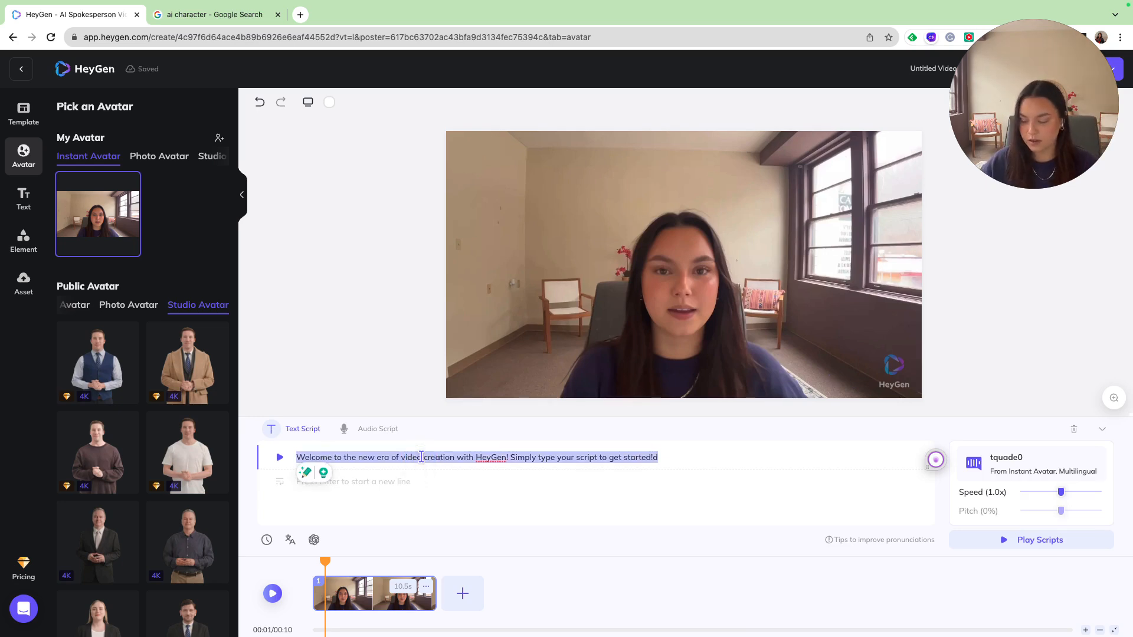
type("Your source for all things nocode. Build, learn, enhance, master. Sign up for our free weekly newsletter & learn about Startups, SaaS, and building businesses online with no-code and AI.")
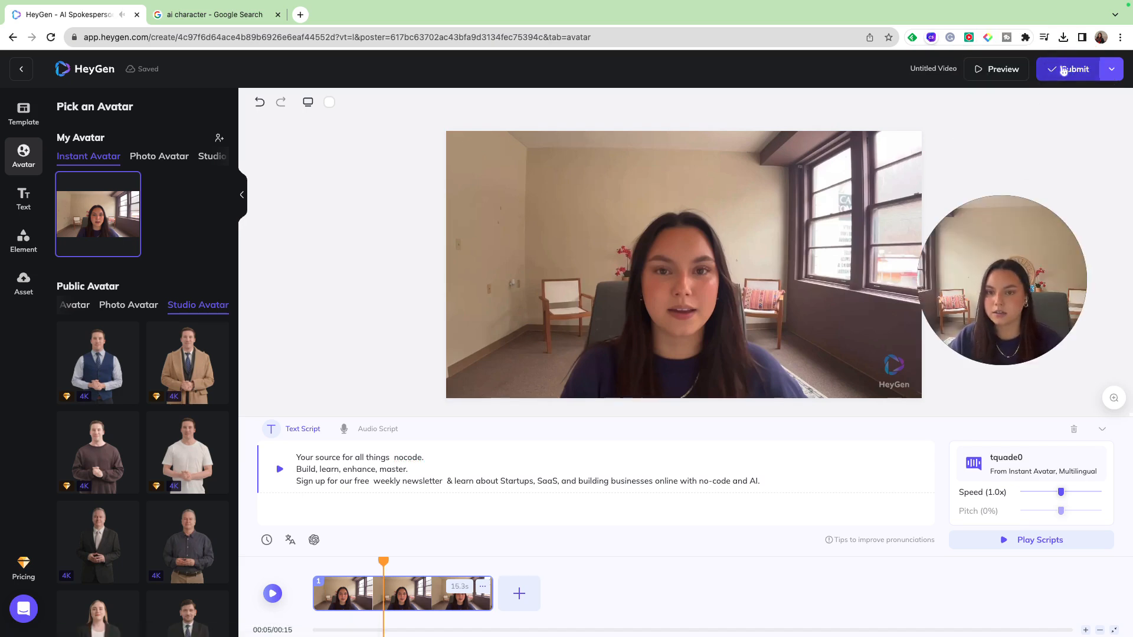
Submit the video spending credits, then play the rendered NCD Ad.
left_click(1074, 68)
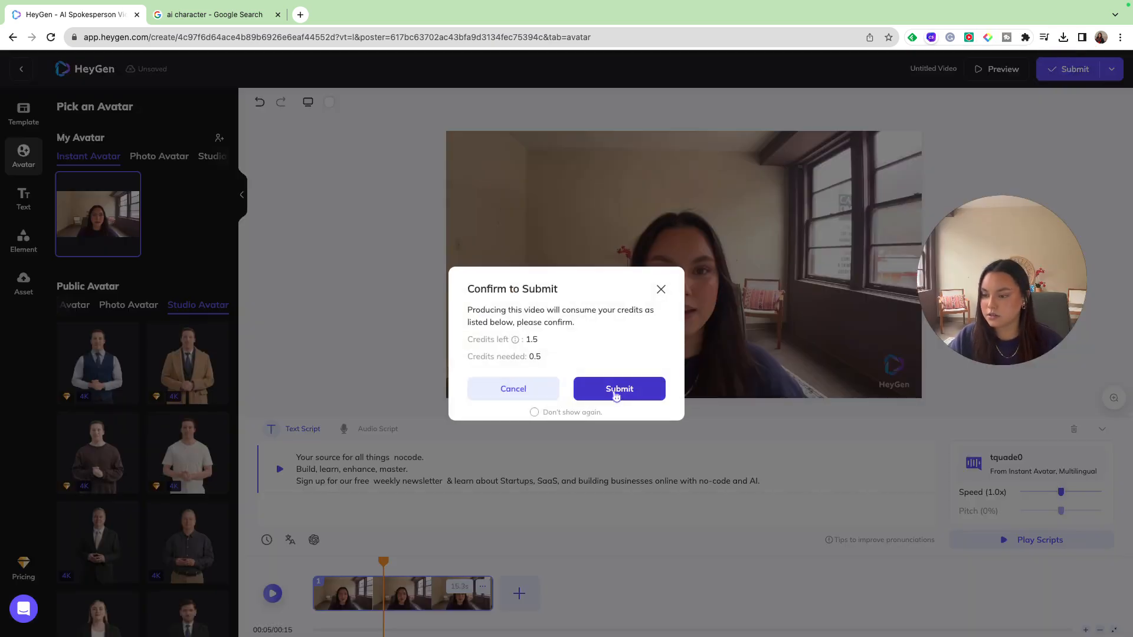
left_click(617, 388)
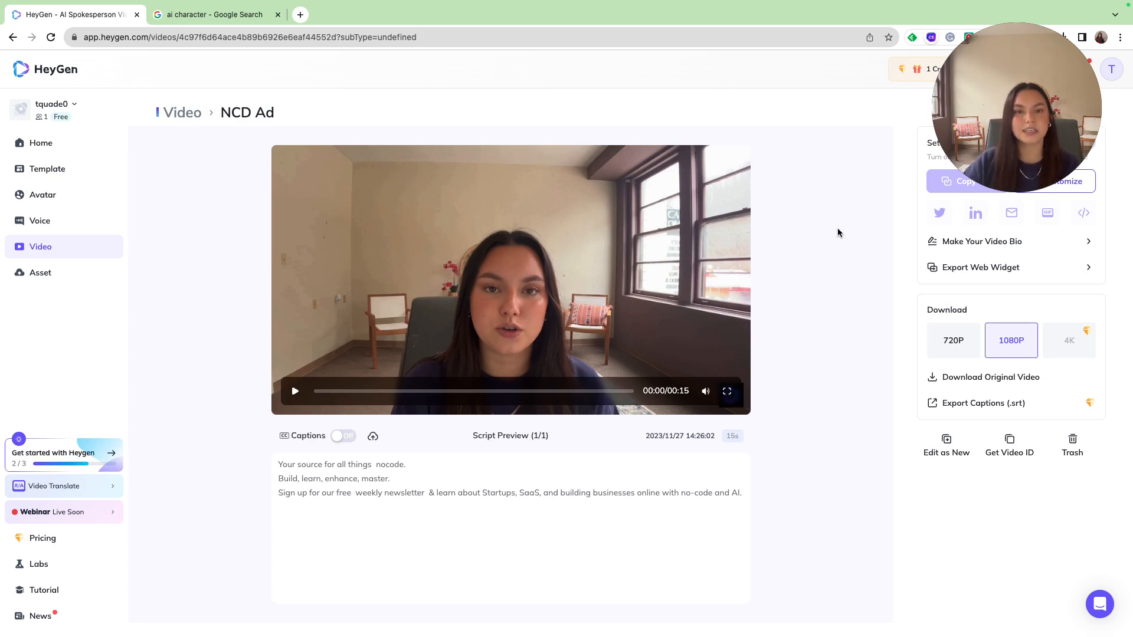
mouse_move(61, 319)
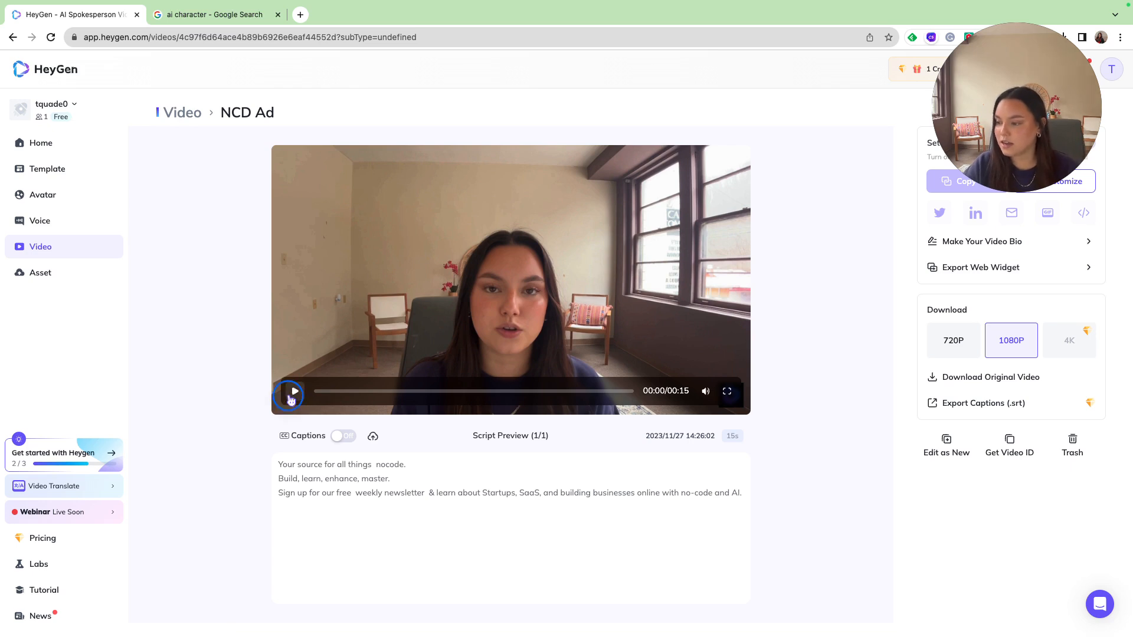
left_click(292, 391)
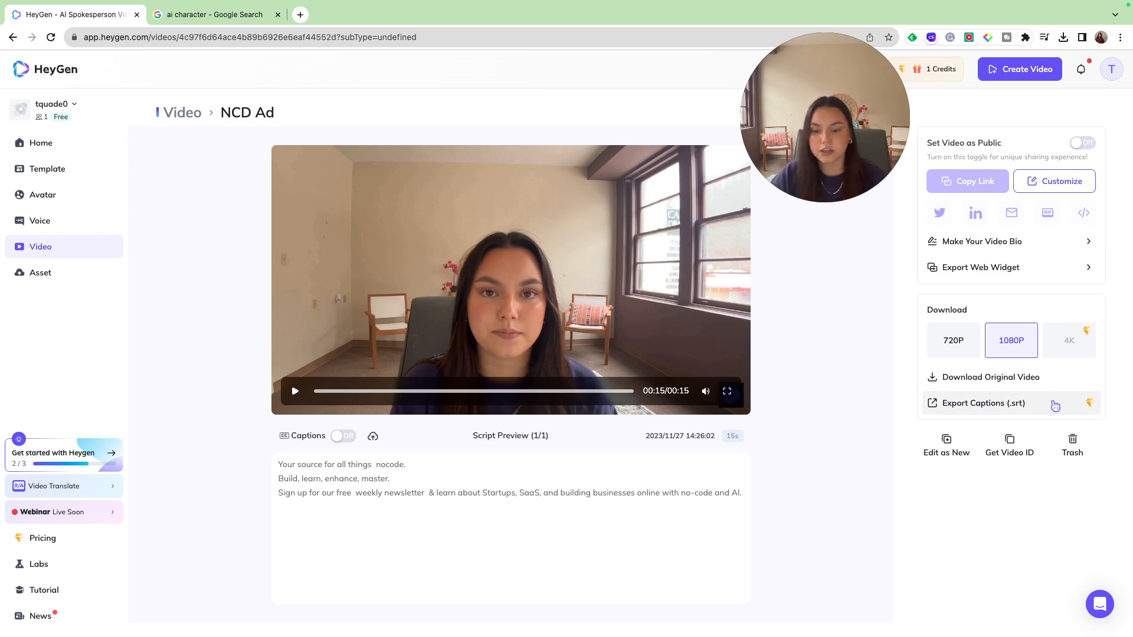
Customize the share page in Light style with the NoCodeDevs banner as cover image.
left_click(1054, 182)
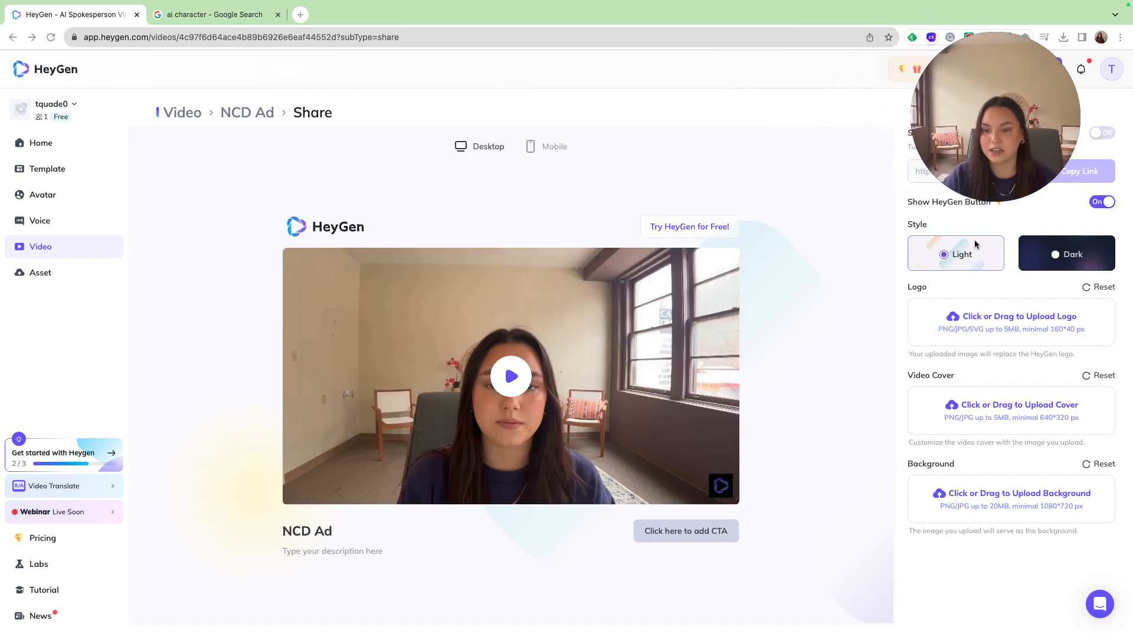
left_click(1066, 254)
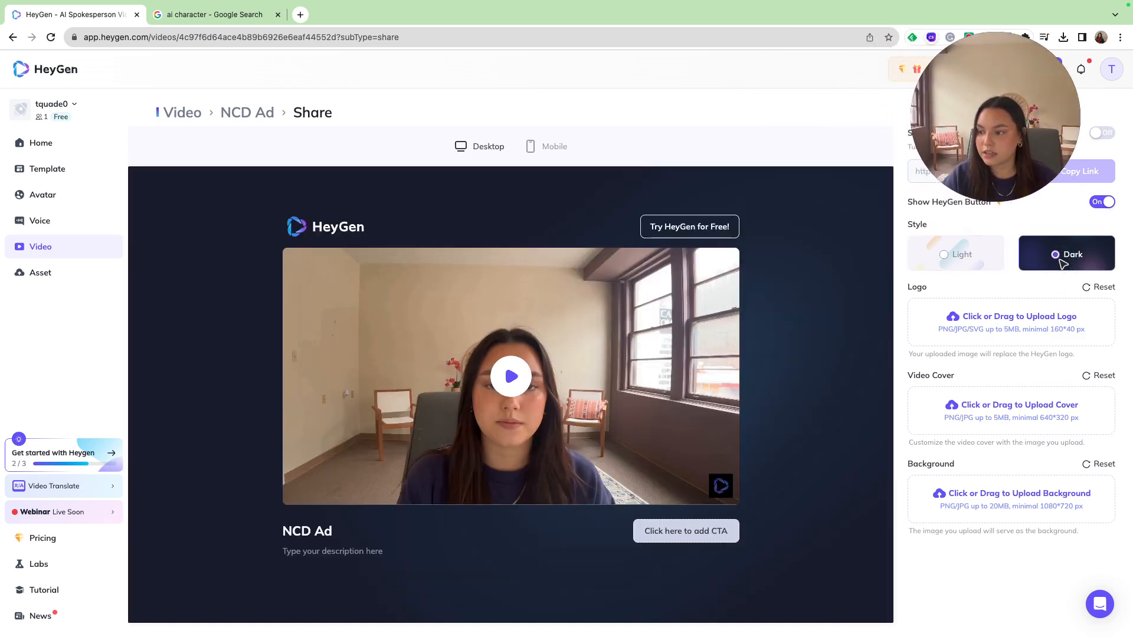
left_click(954, 254)
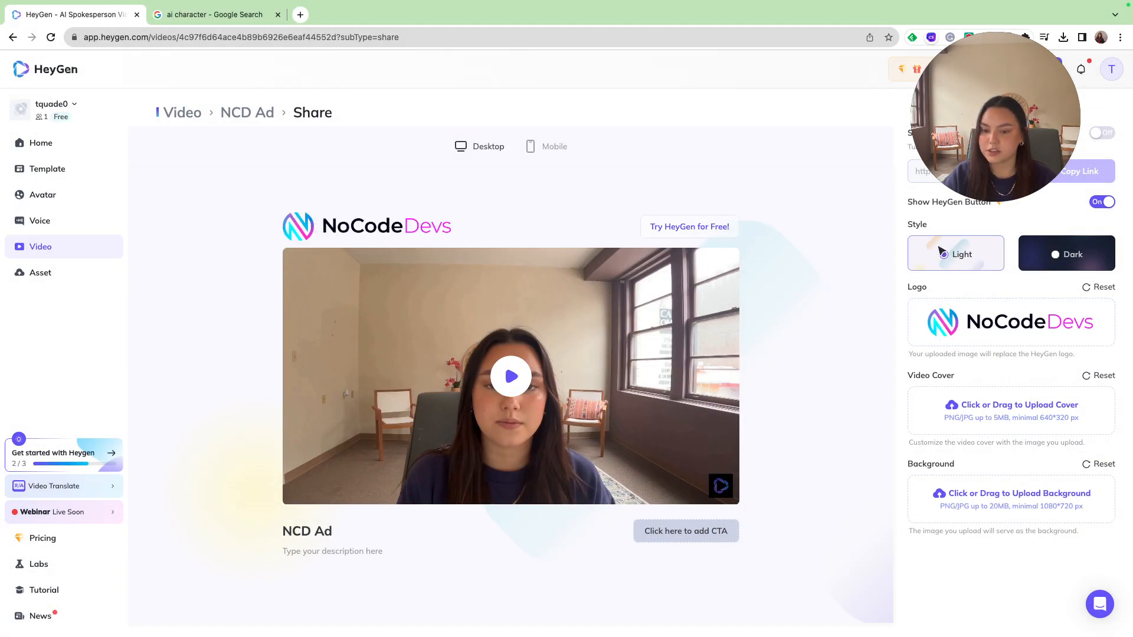
left_click(1010, 405)
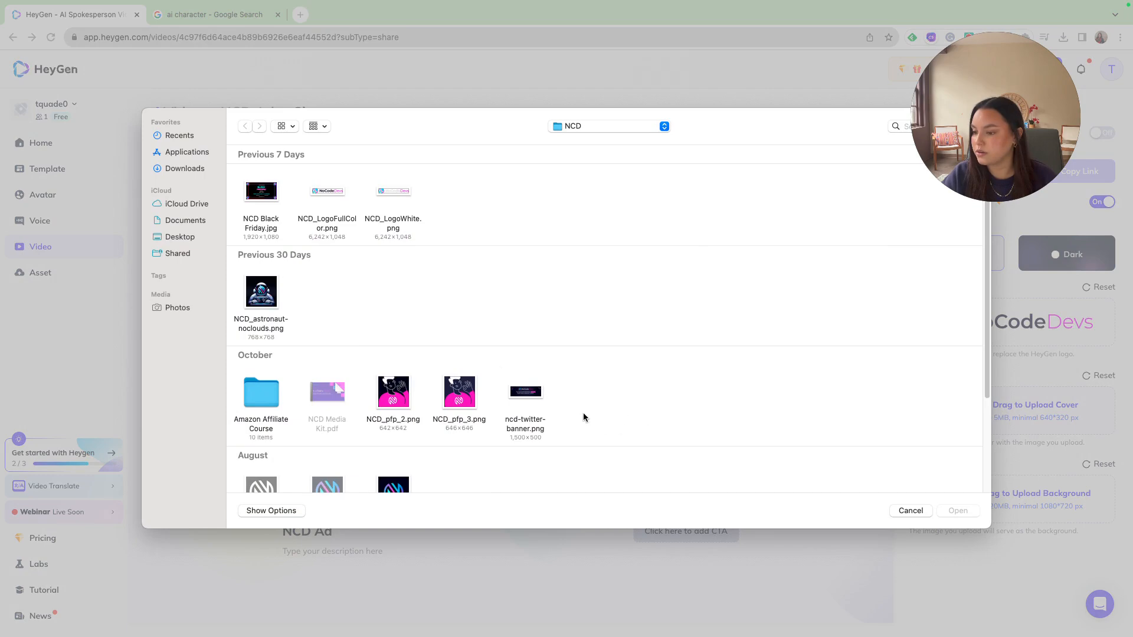
left_click(910, 511)
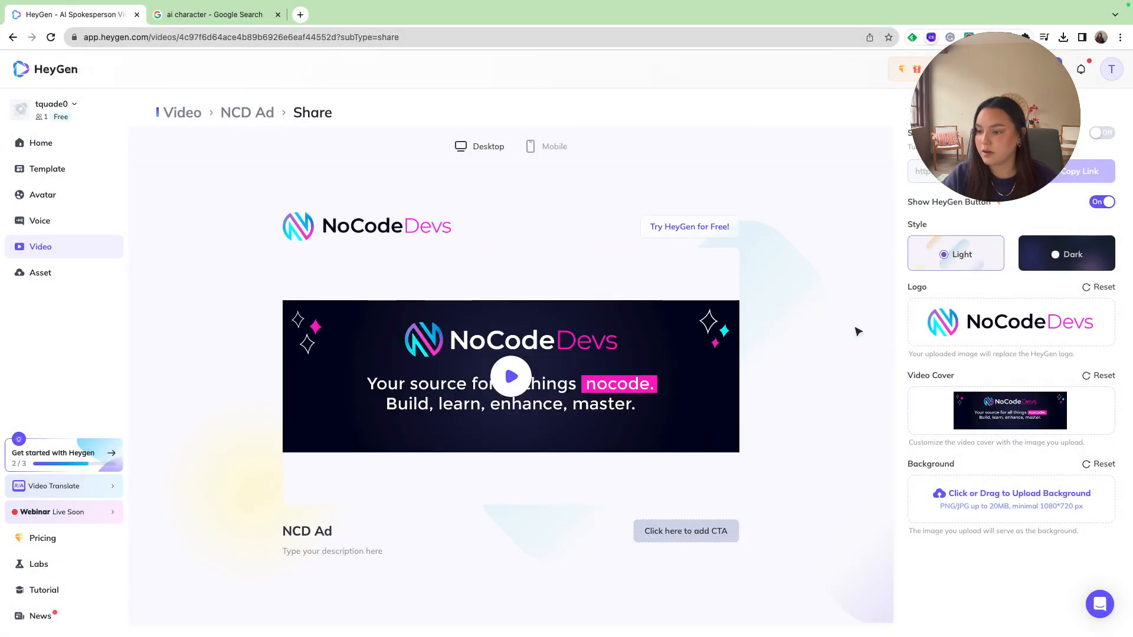
left_click(510, 376)
type("Visit NoCodeDevs!")
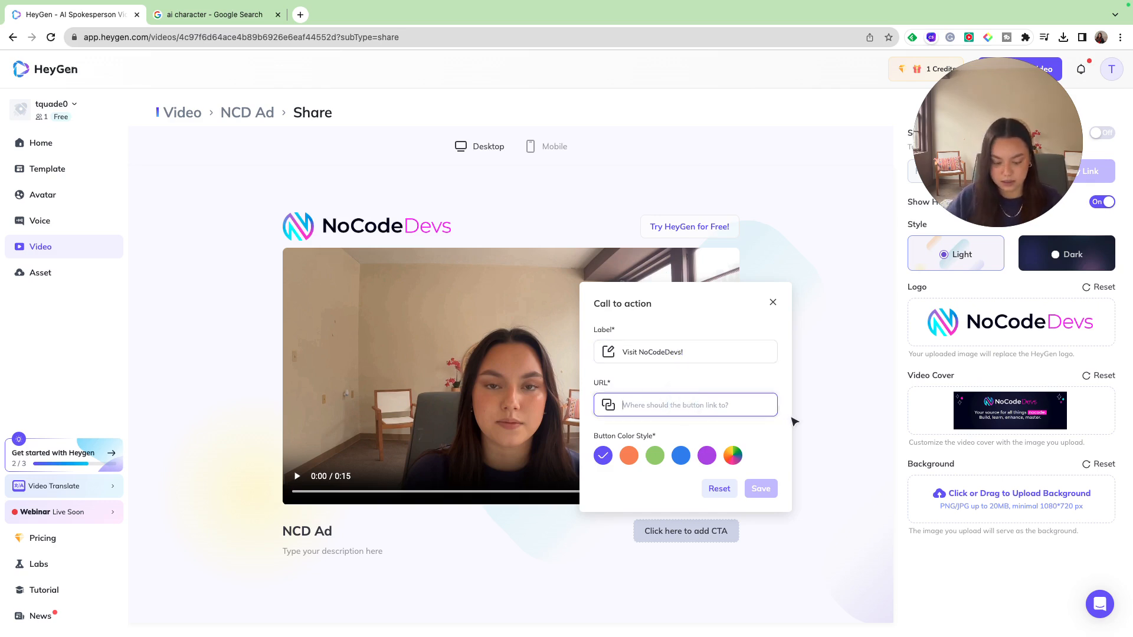
type("https://nocodedevs.com")
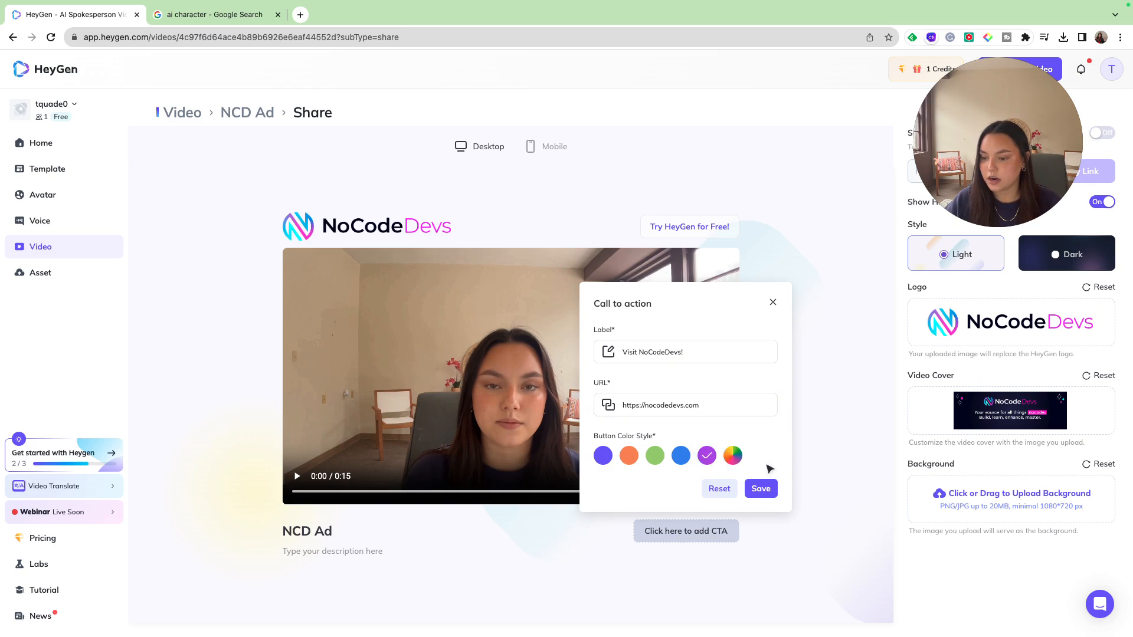
left_click(759, 488)
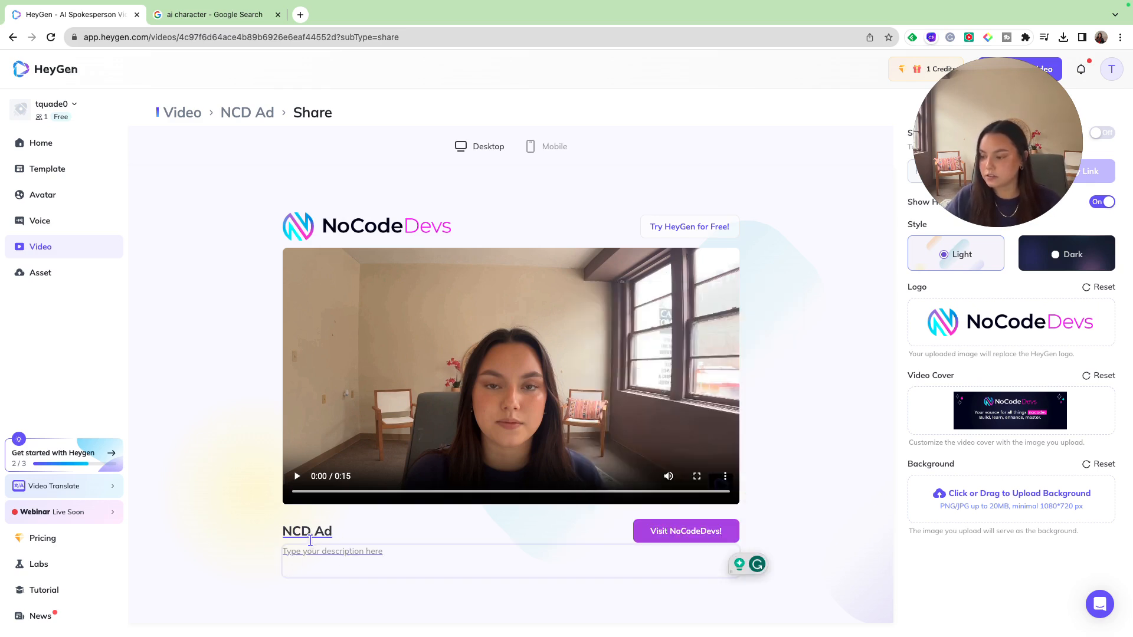
double_click(307, 531)
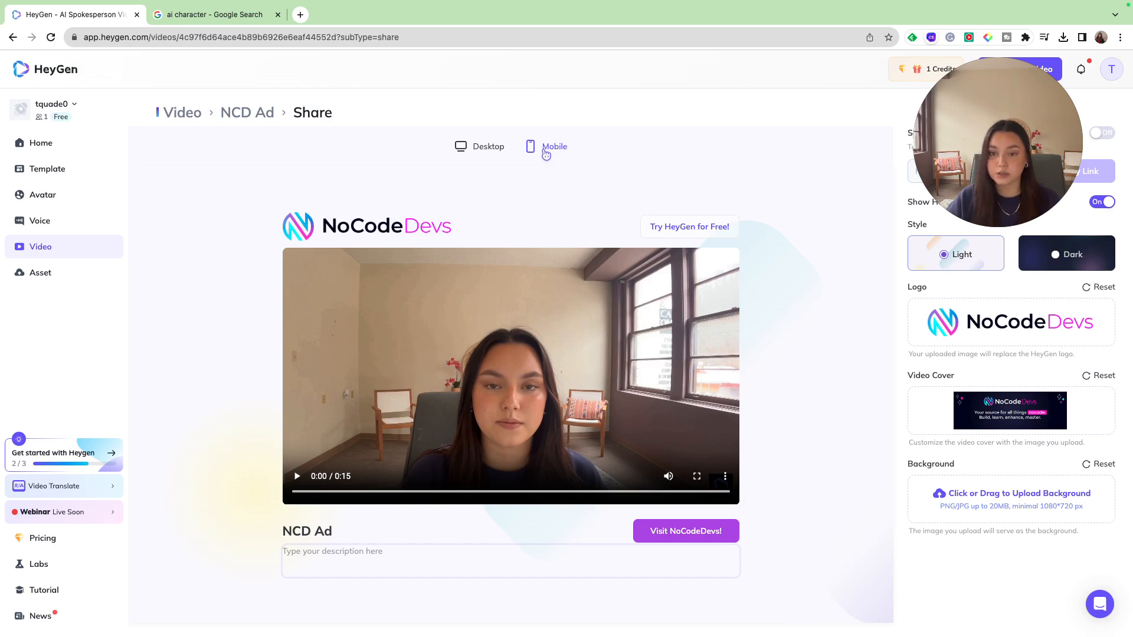
left_click(554, 147)
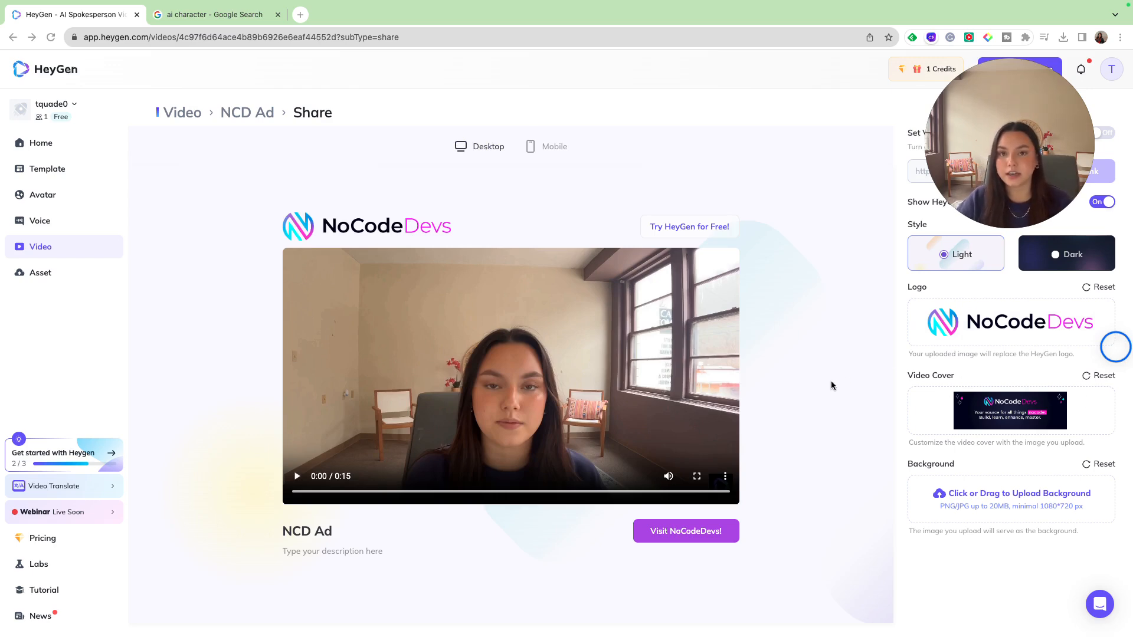
left_click(210, 14)
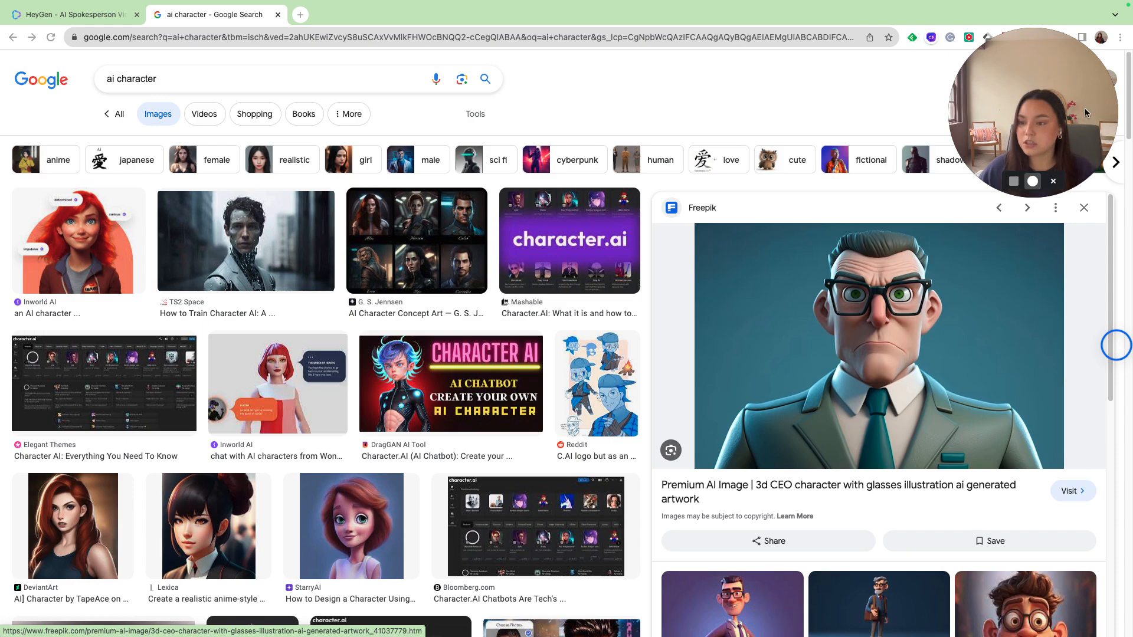
Copy the Freepik 3D glasses character image from the Google results.
right_click(860, 304)
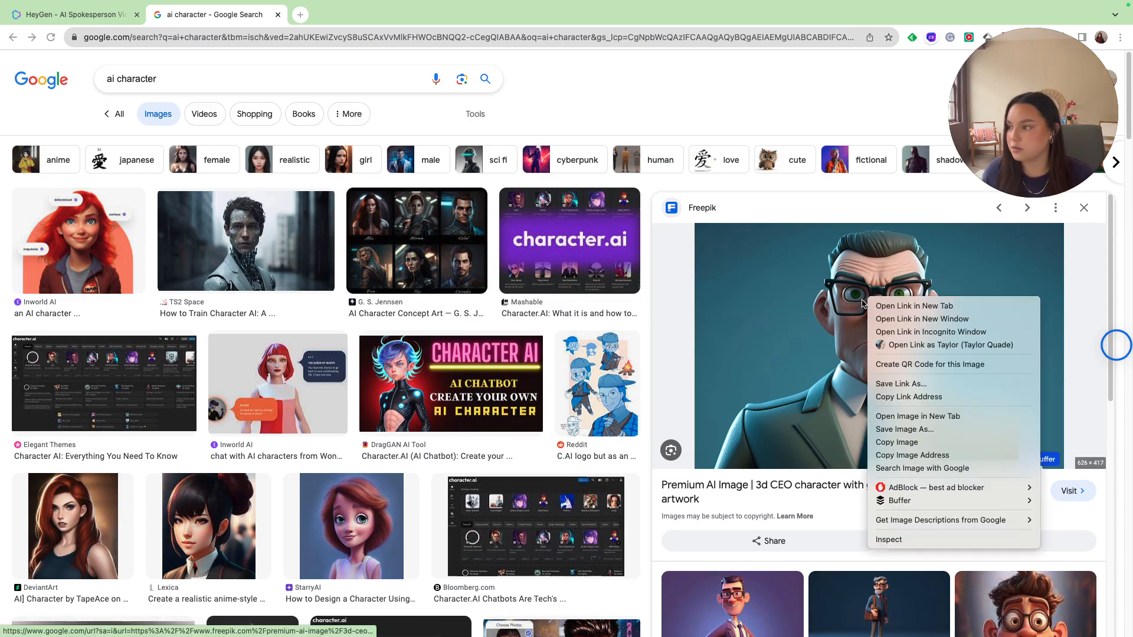
left_click(845, 323)
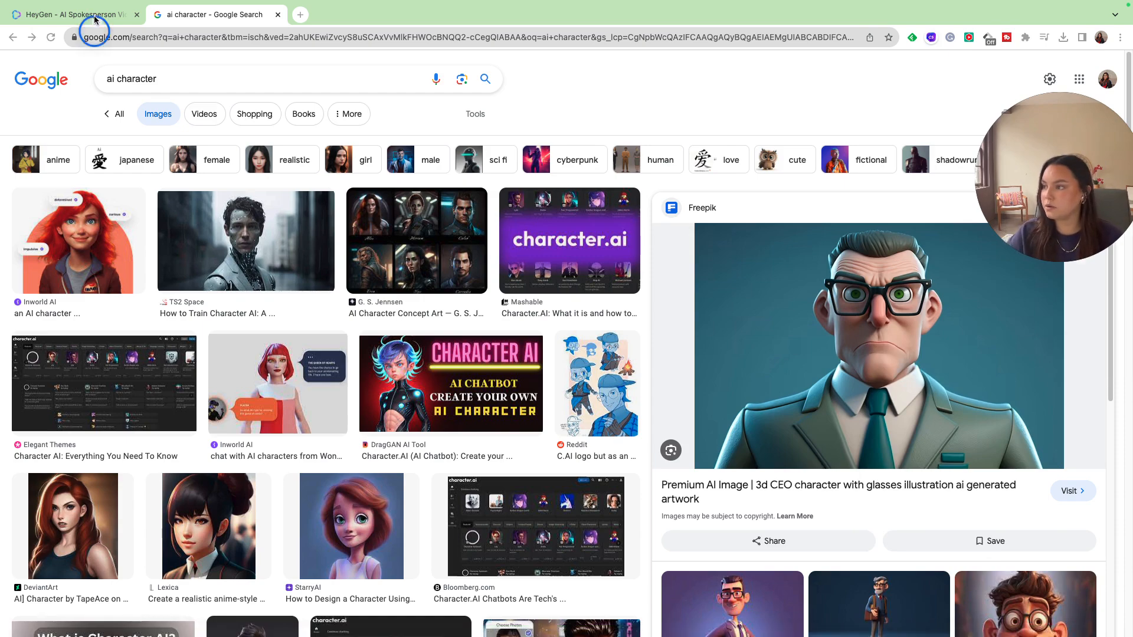
Start editing the new glasses-man photo avatar from its card options.
left_click(71, 14)
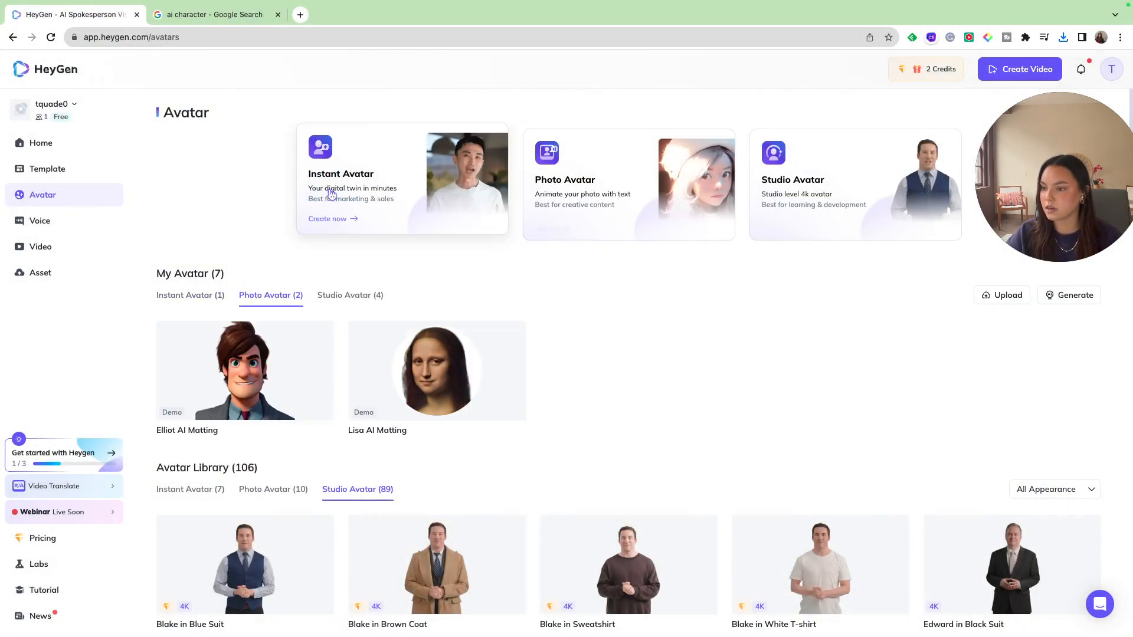
left_click(322, 322)
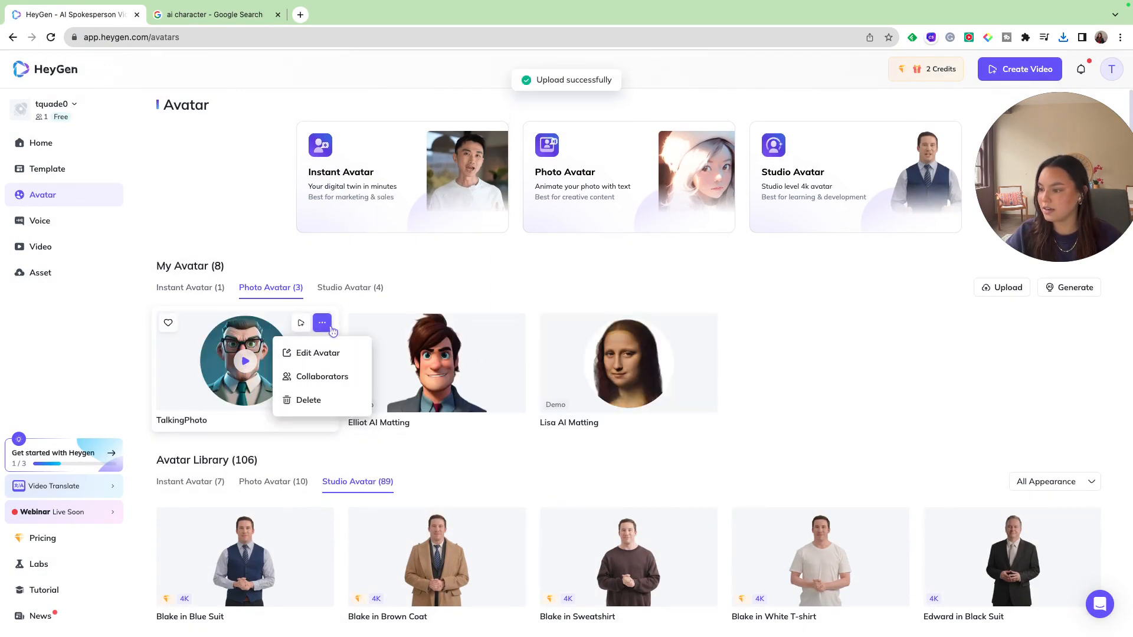
left_click(317, 353)
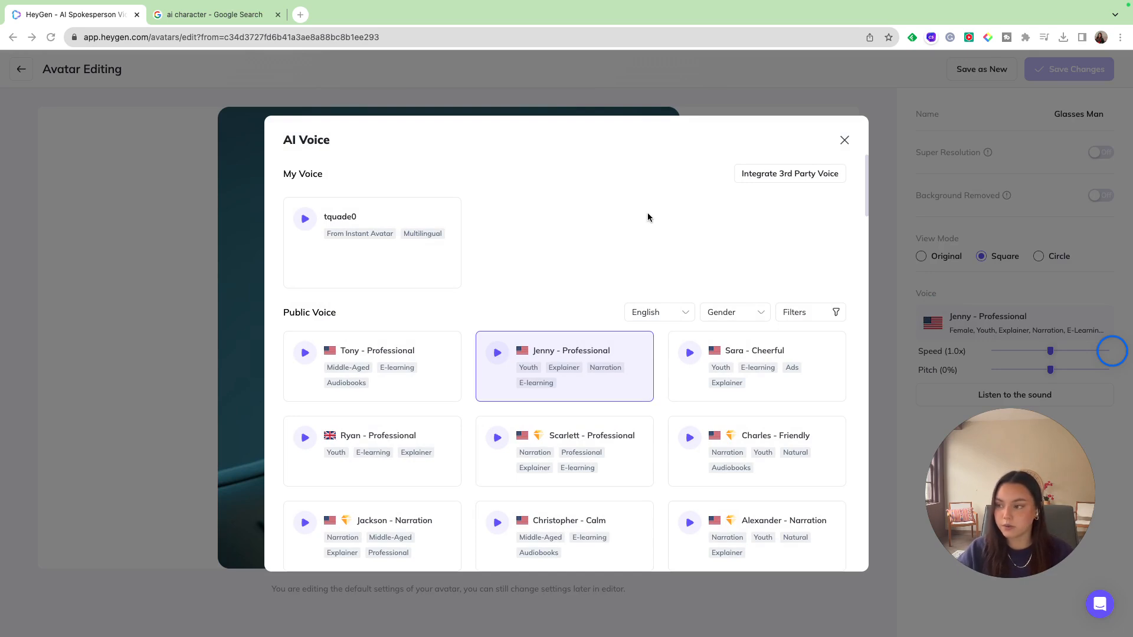
mouse_move(426, 255)
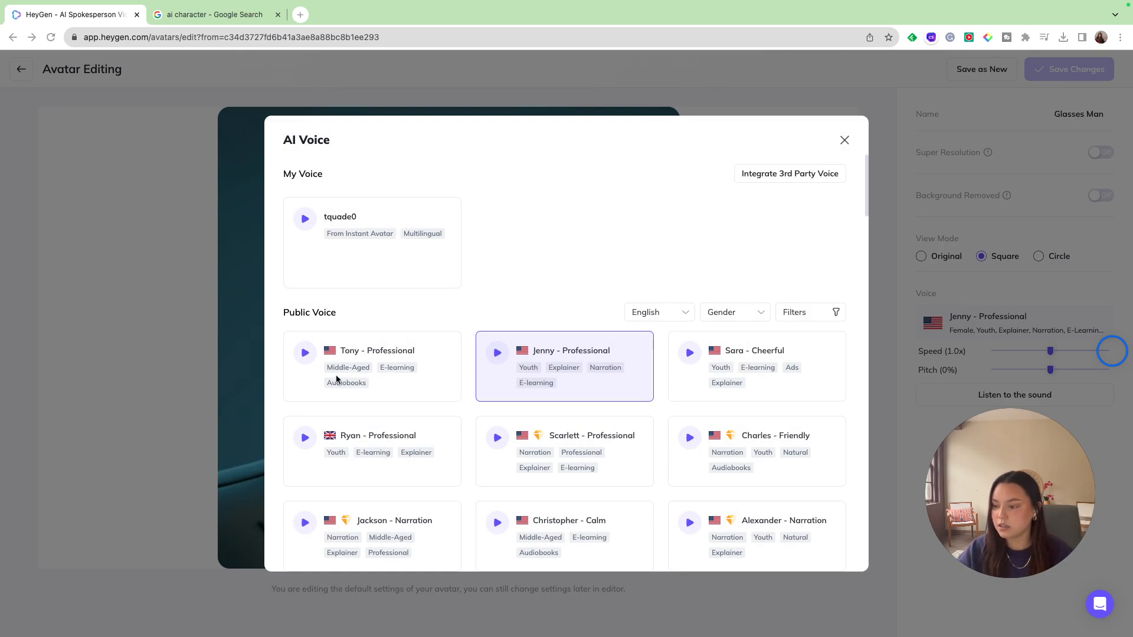
mouse_move(800, 367)
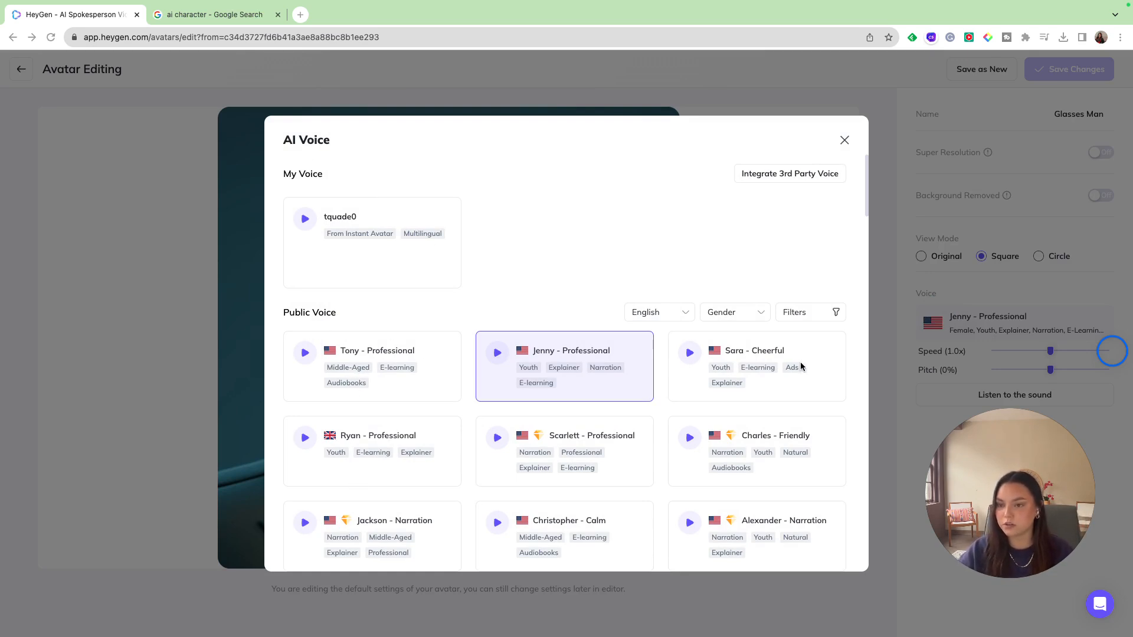
Save the edited avatar as a new avatar named Glasses Man with the Ryan - Professional voice.
scroll("down", 3)
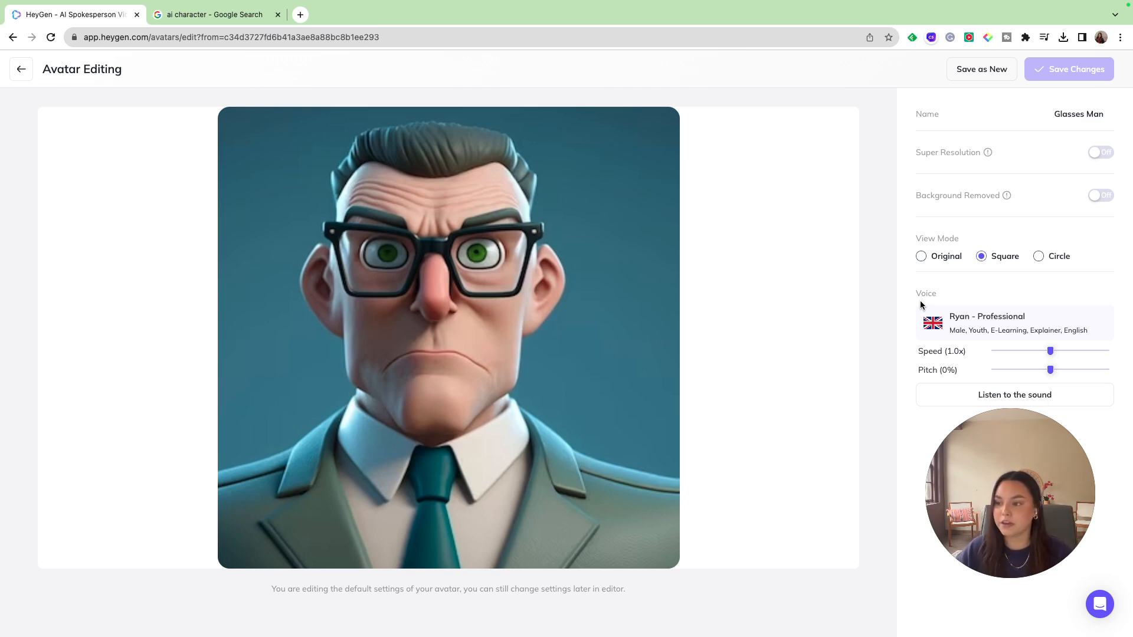
mouse_move(680, 369)
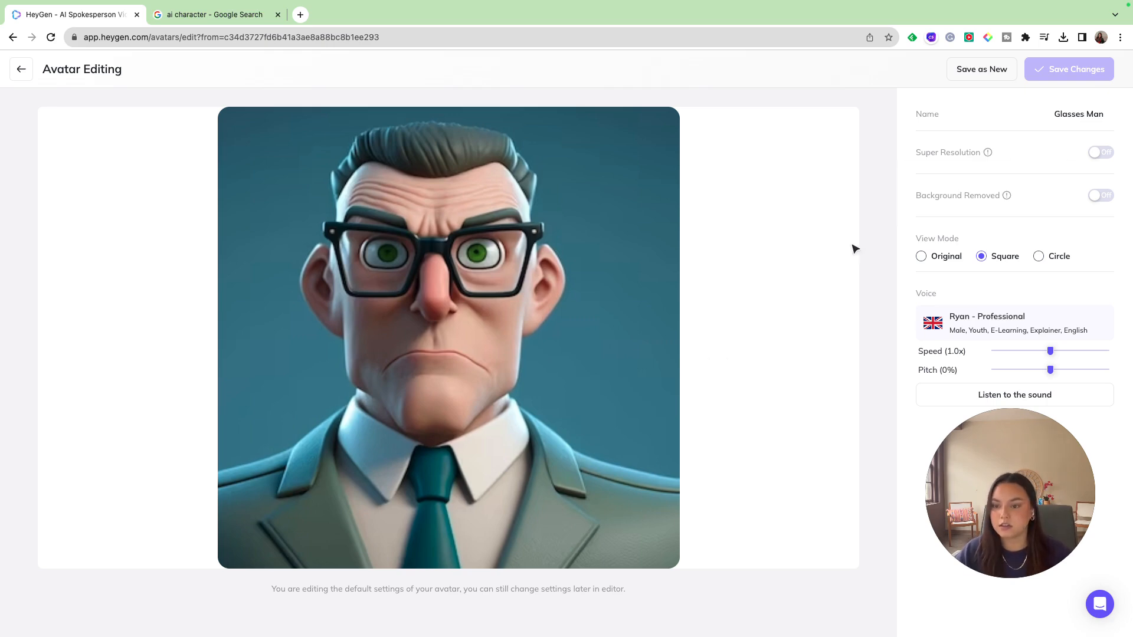
left_click(980, 68)
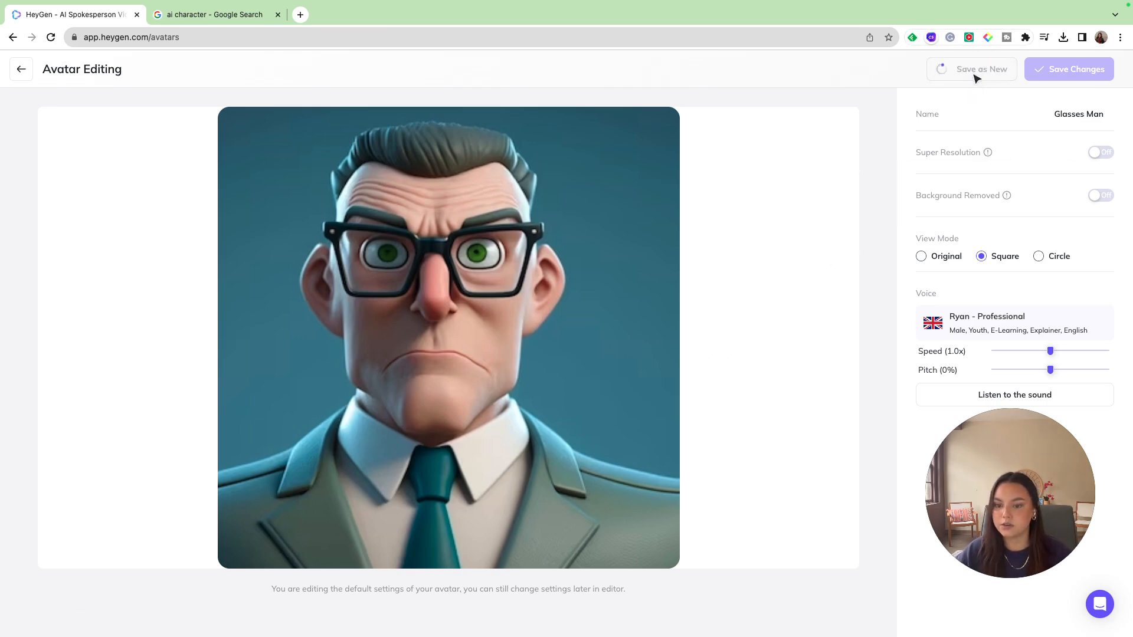
Start a new video with the Glasses Man avatar, enlarge it and add the TikTok and Instagram stickers.
left_click(22, 69)
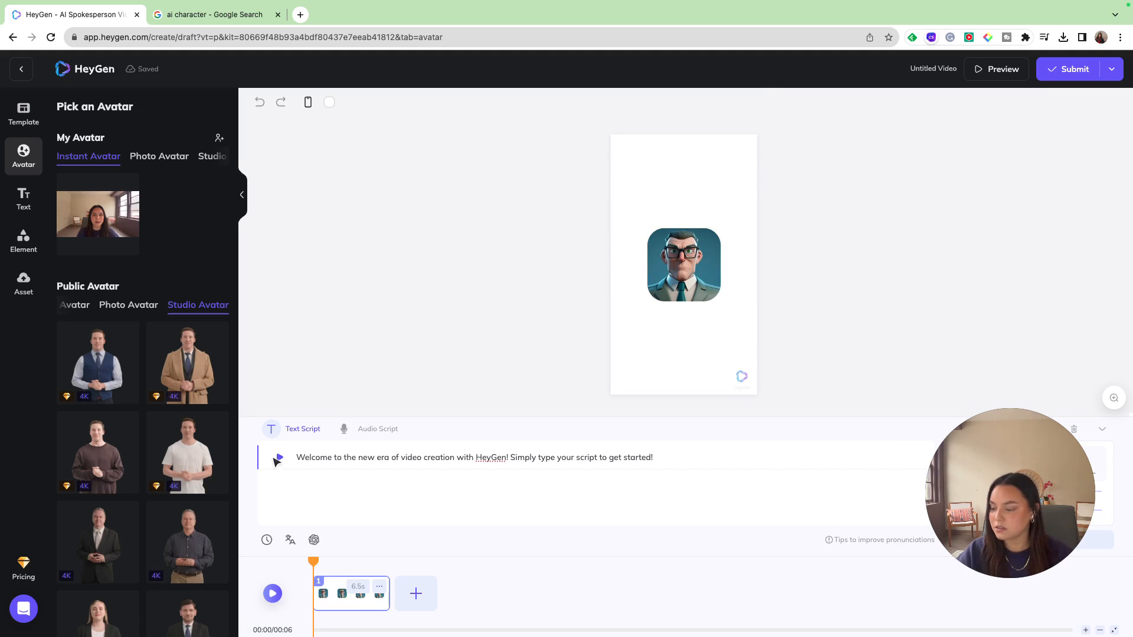
left_click(310, 457)
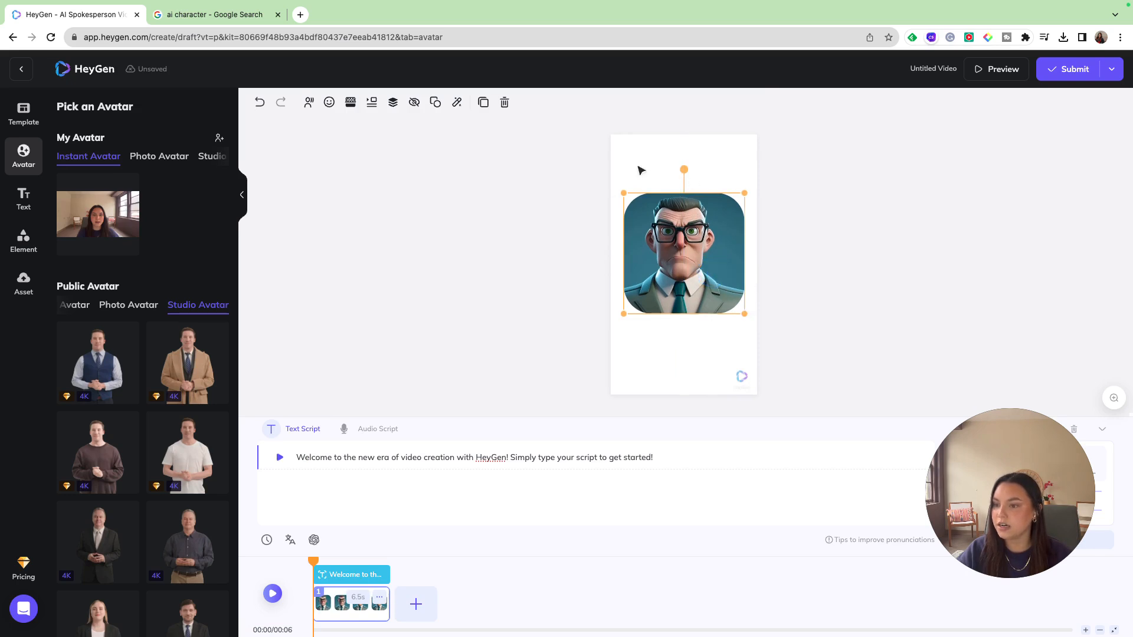
left_click(23, 241)
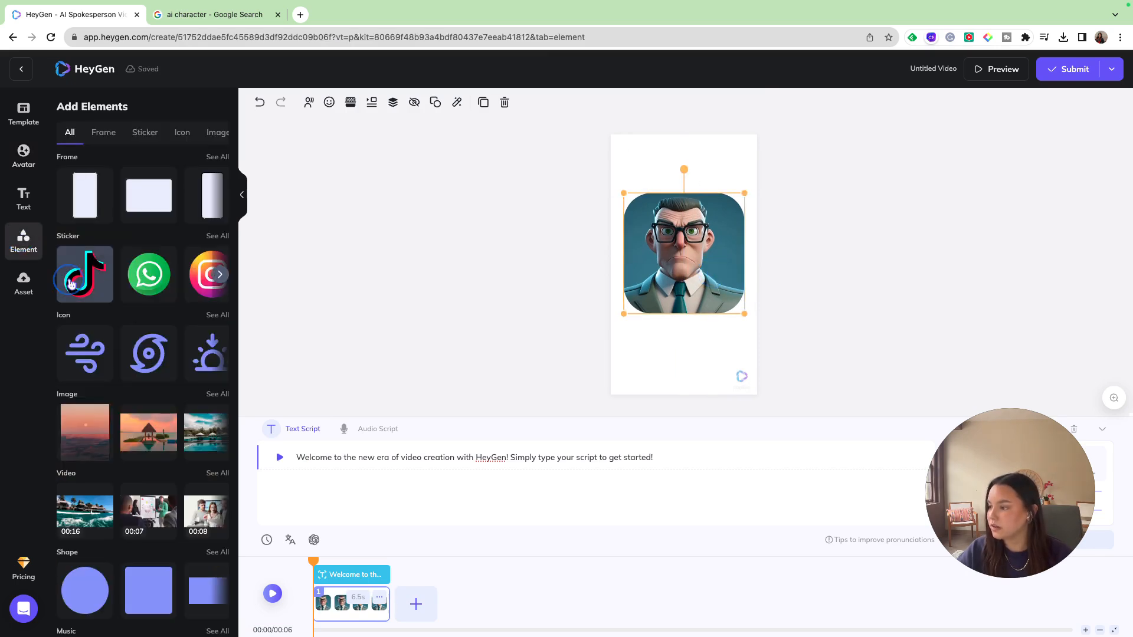
left_click(83, 273)
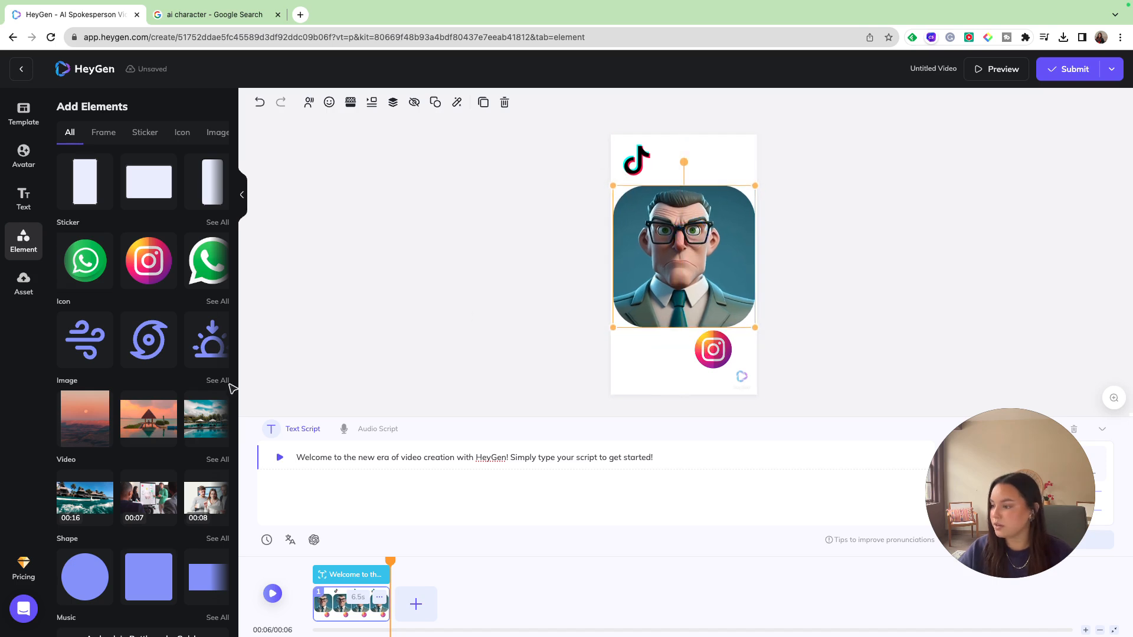
Set an orange sunset image as the video background.
left_click(143, 132)
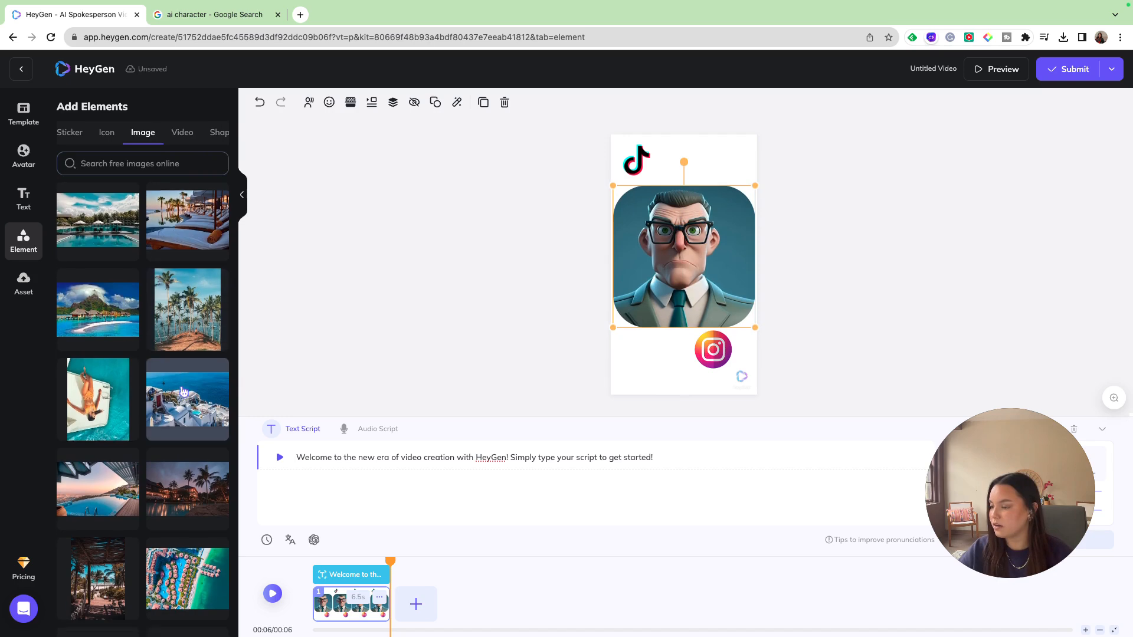
scroll("down", 3)
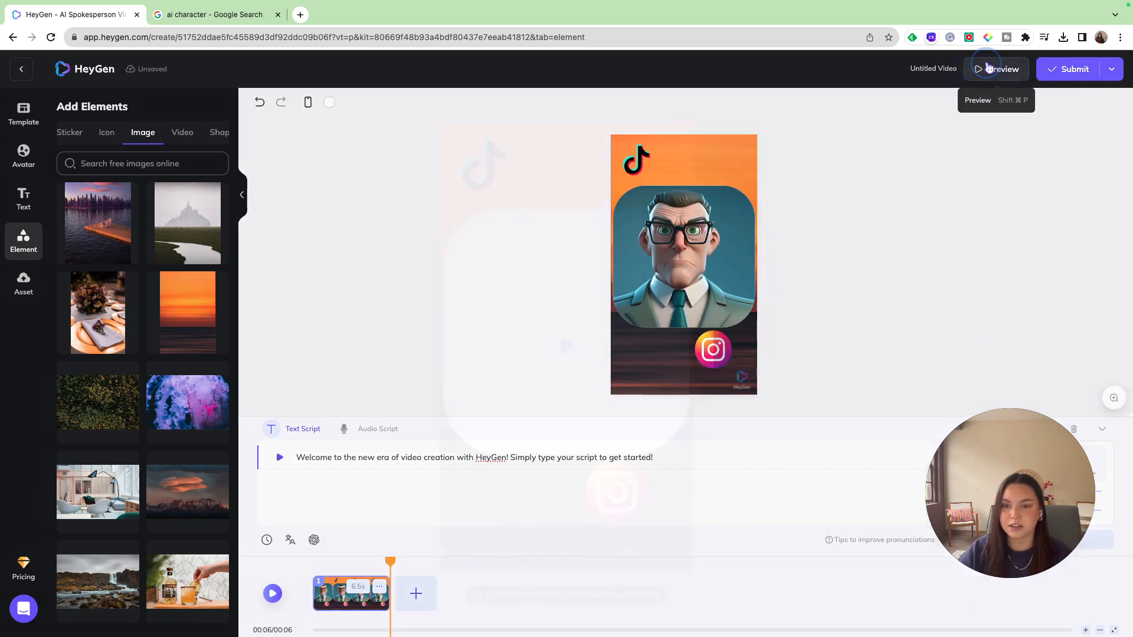
Preview and submit the Glasses Man video, confirming the credit spend and dismissing the survey.
left_click(995, 69)
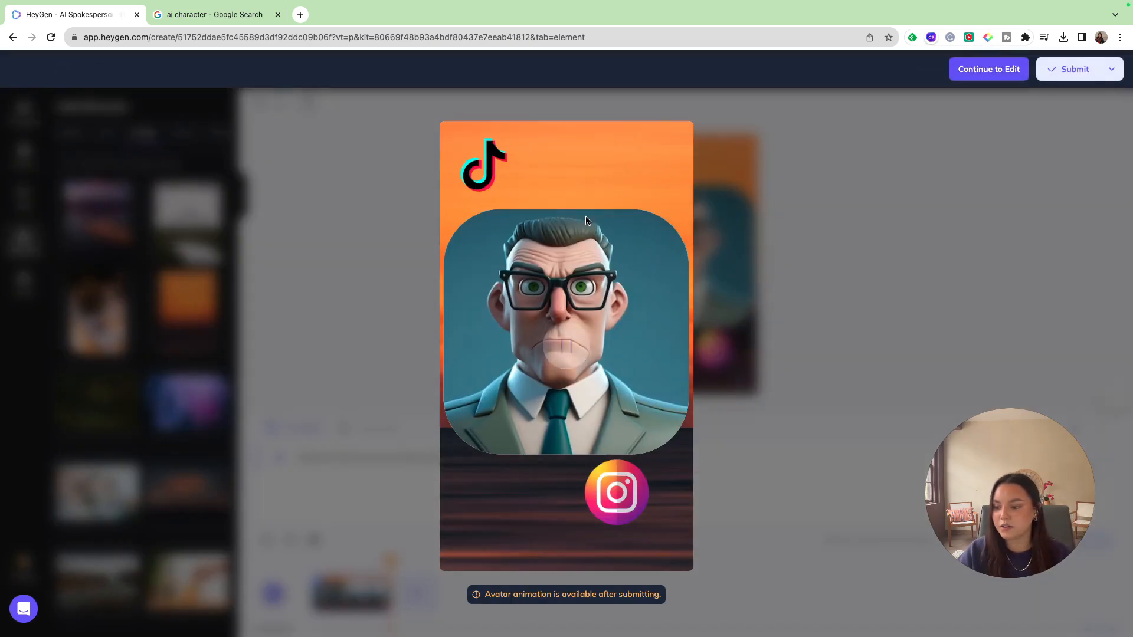
left_click(1073, 68)
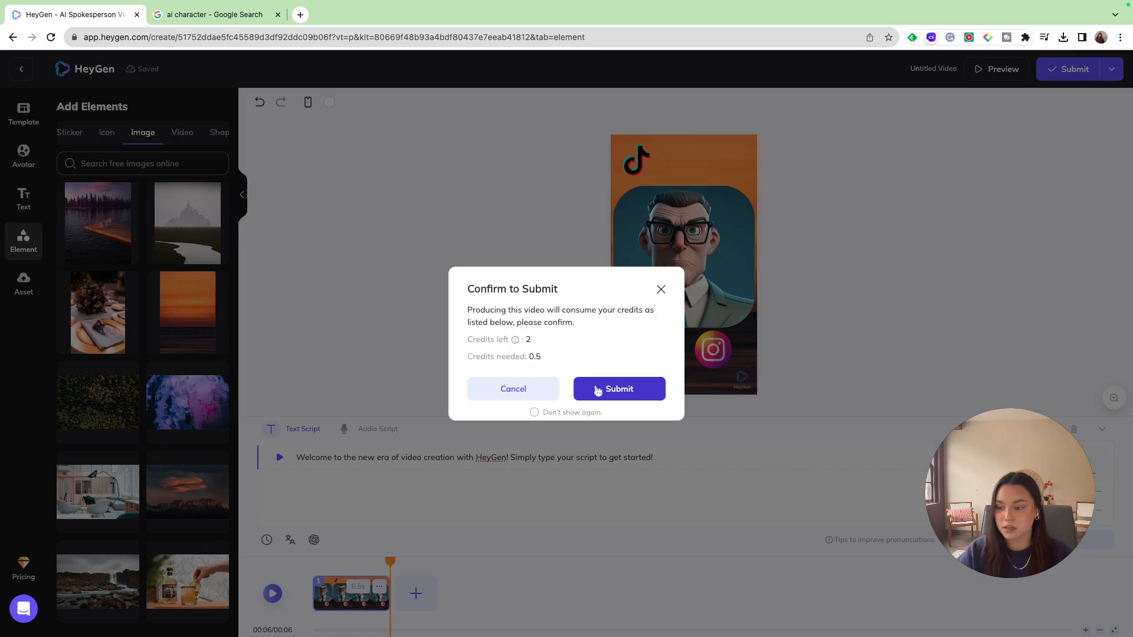
left_click(617, 388)
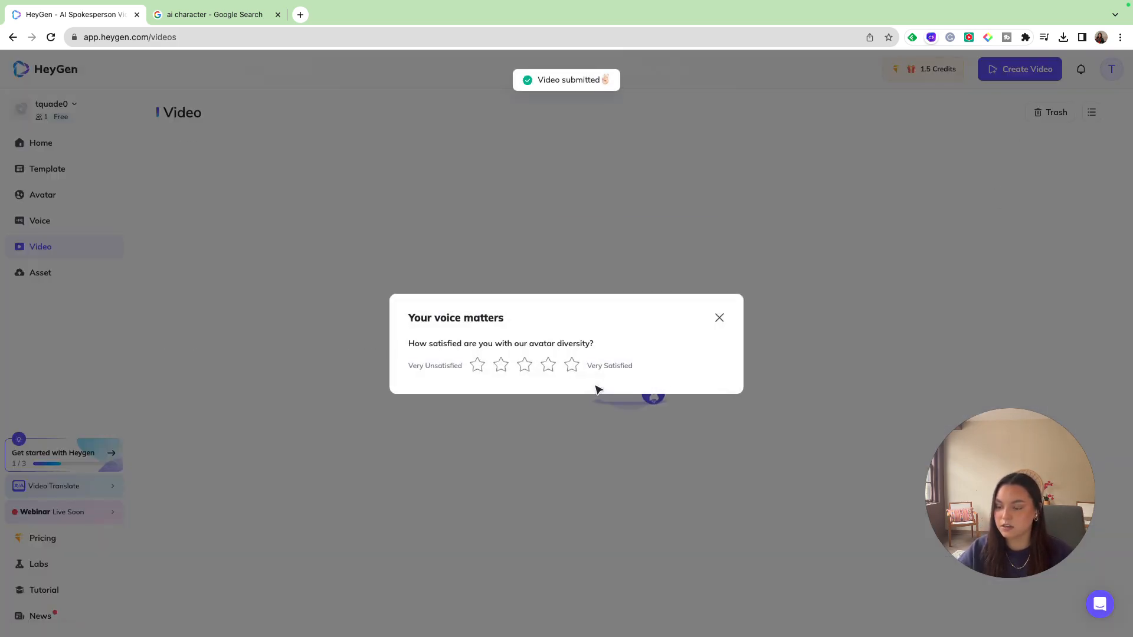
left_click(719, 318)
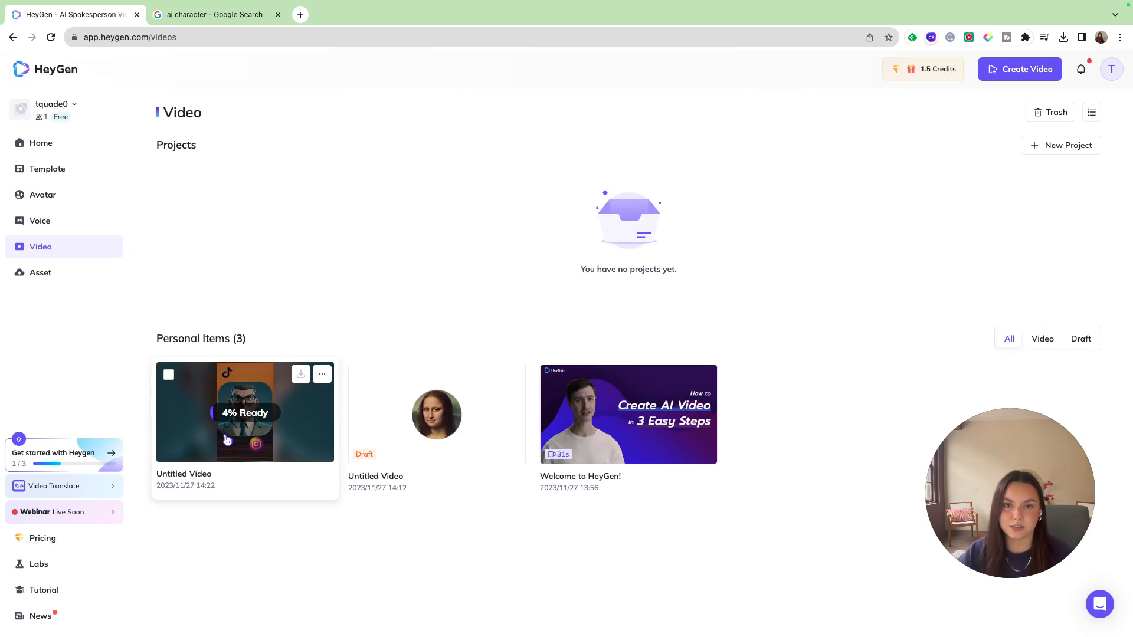
Check the submitted video's finished page, then return to the home dashboard.
left_click(245, 411)
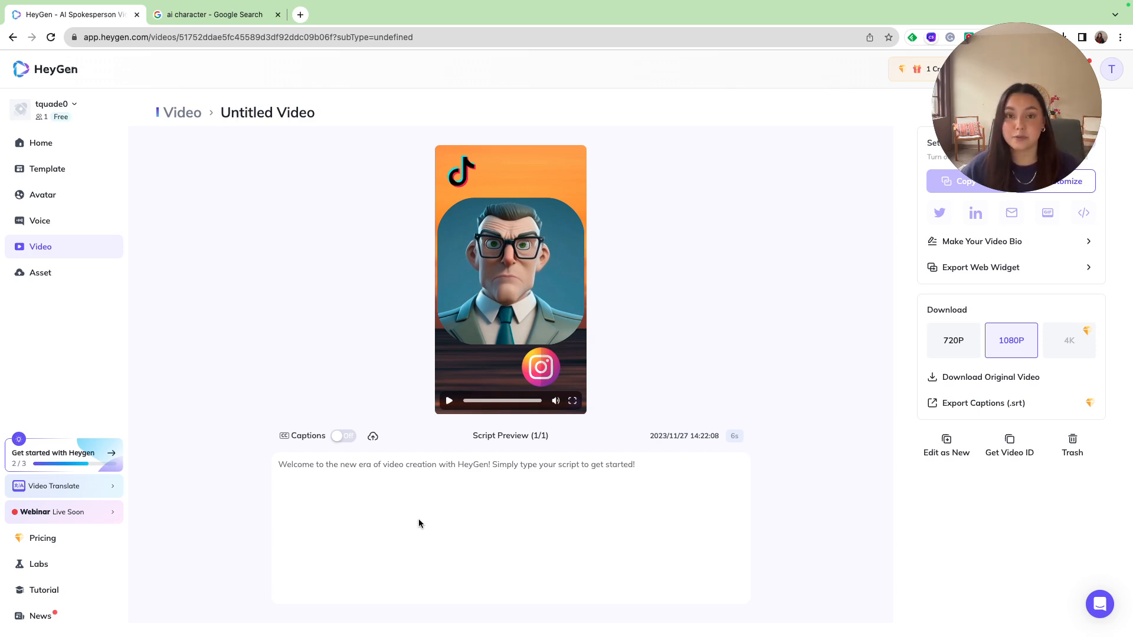
left_click(40, 143)
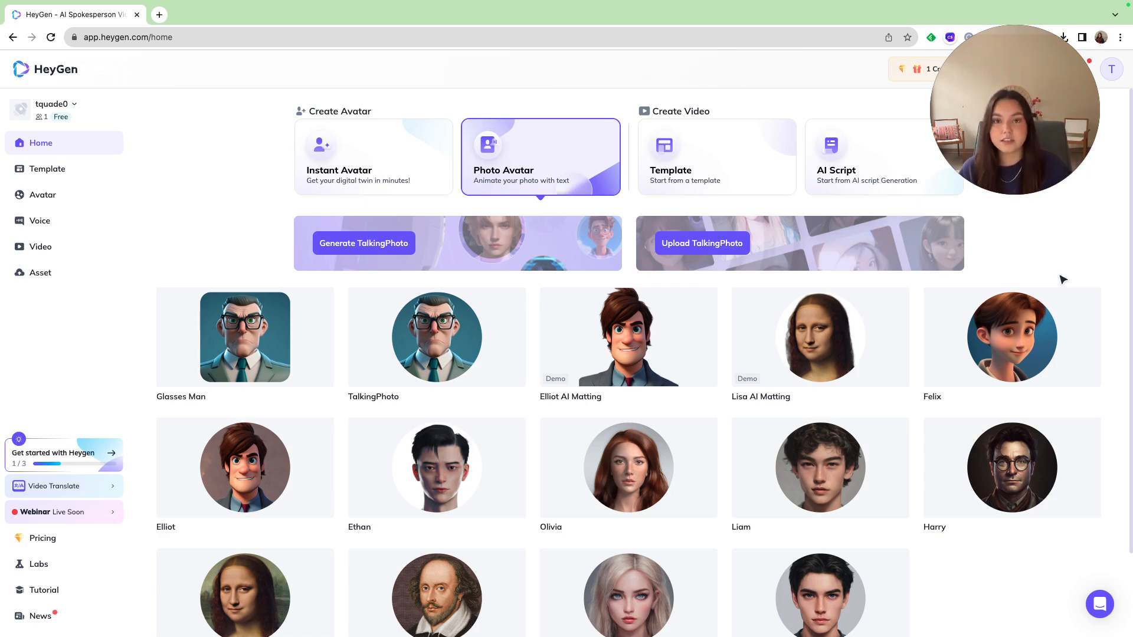
Browse the home avatar list and go to the Template gallery of 248 public templates.
scroll("down", 3)
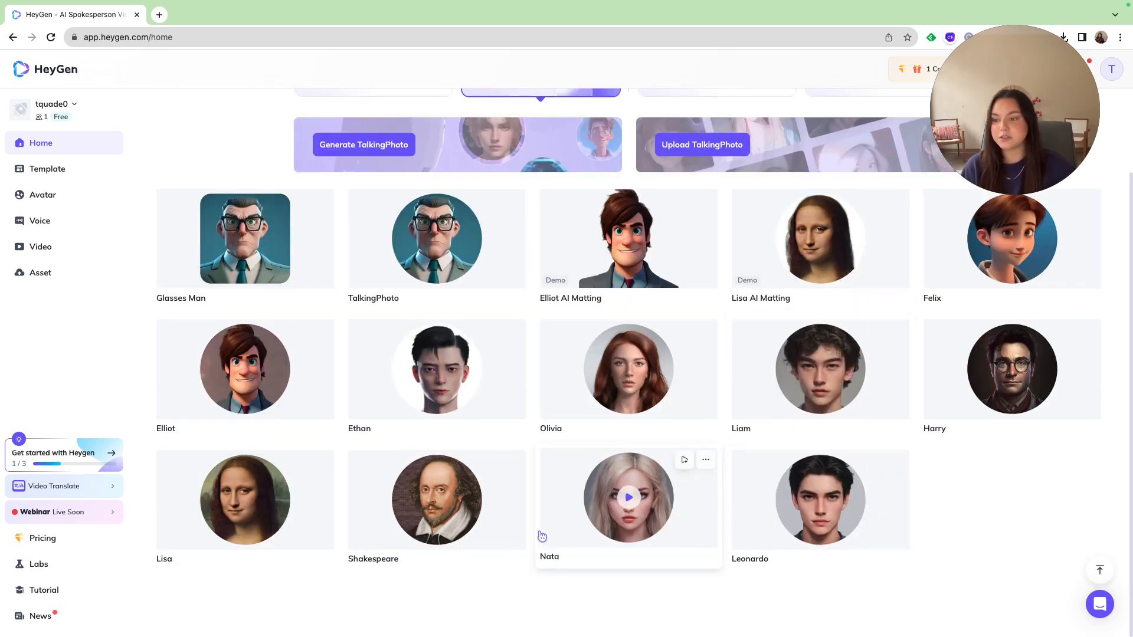
mouse_move(979, 476)
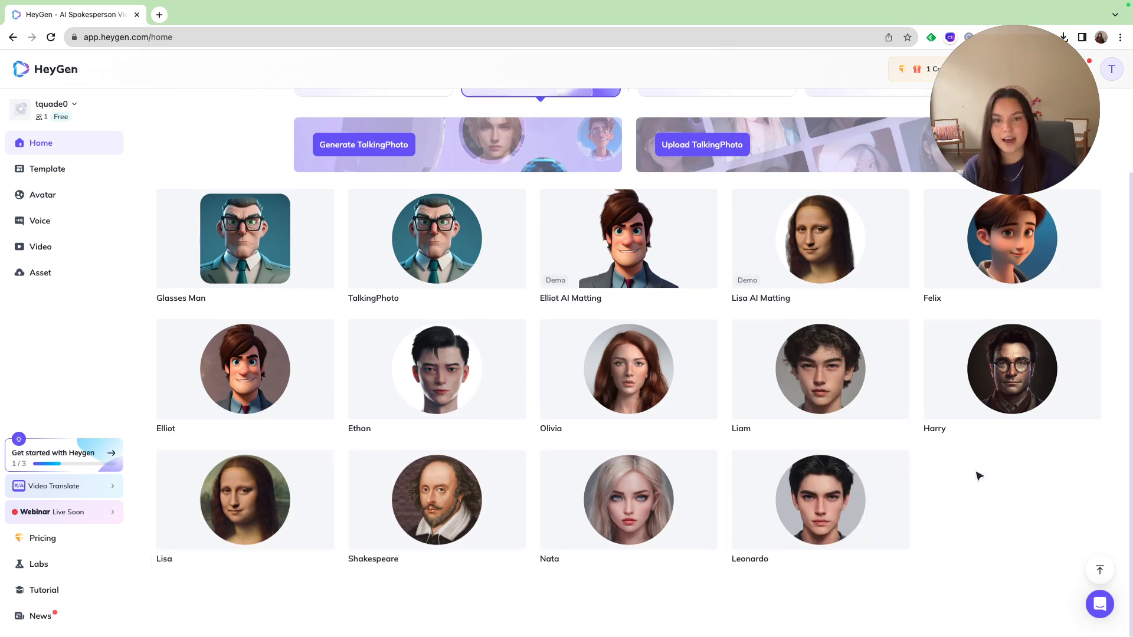
mouse_move(976, 452)
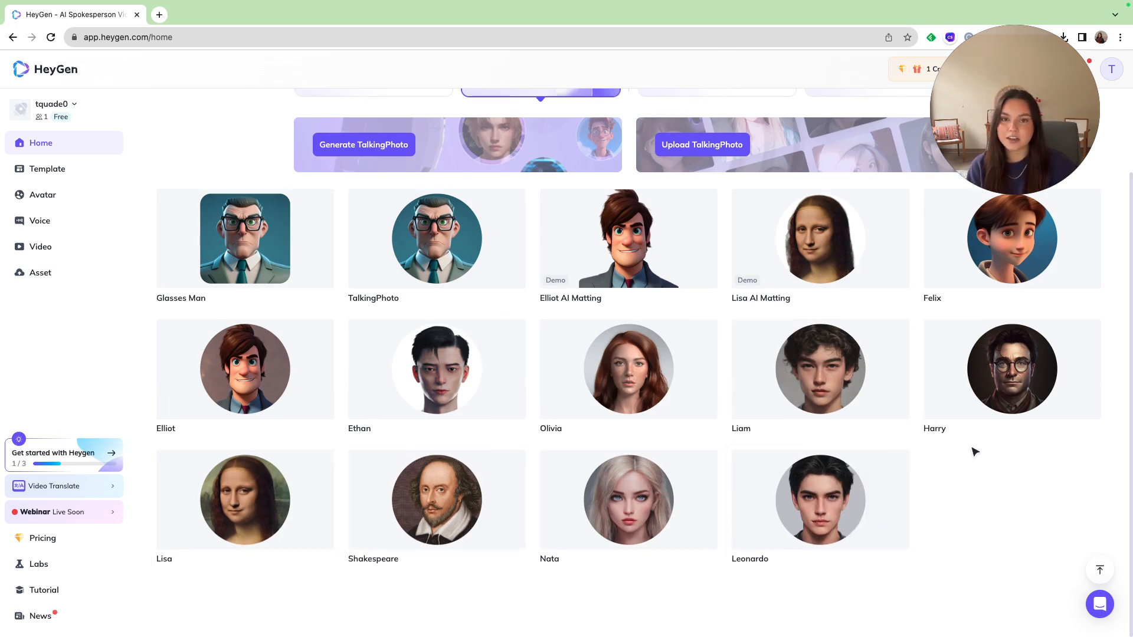
left_click(47, 169)
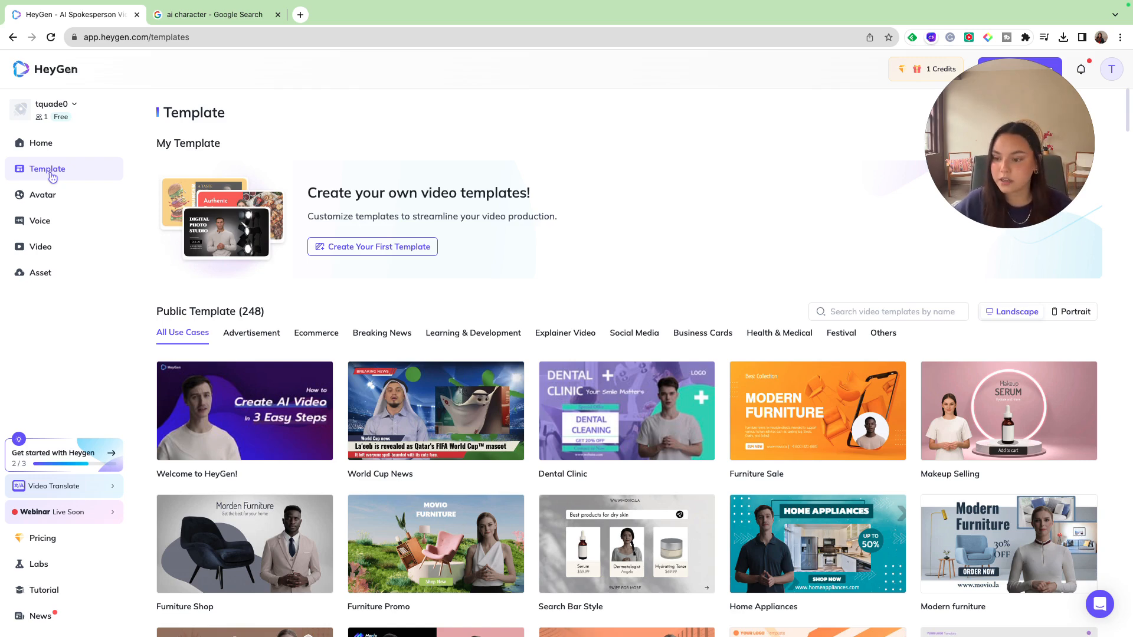
Filter to Social Media templates and preview the Podcast Channel template.
scroll("down", 3)
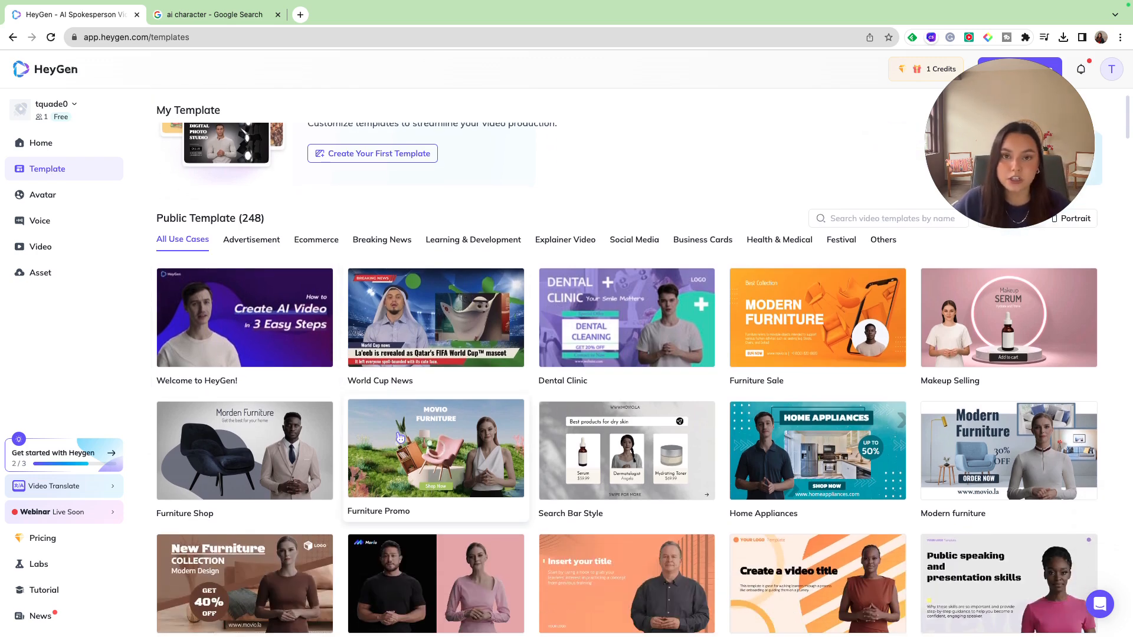
scroll("down", 3)
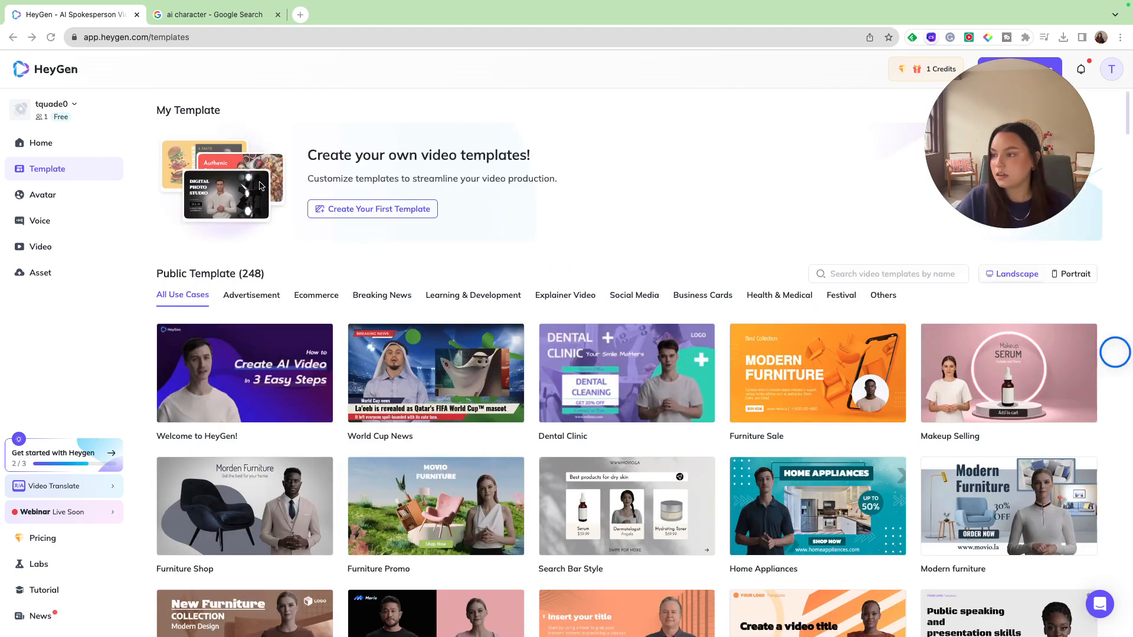
mouse_move(469, 282)
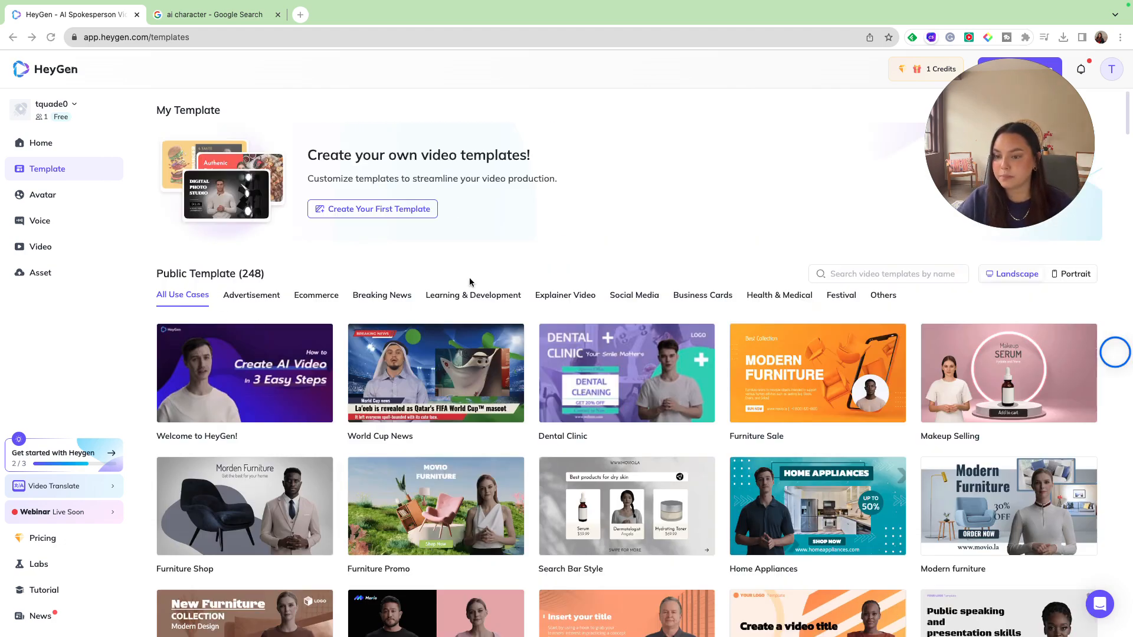
left_click(634, 295)
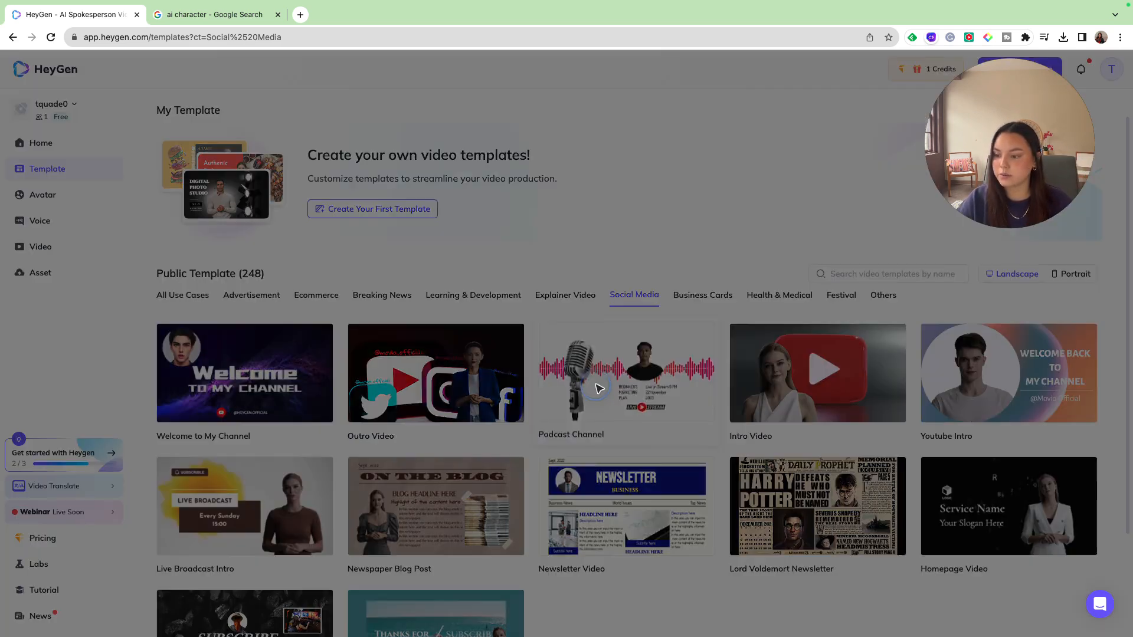
left_click(625, 373)
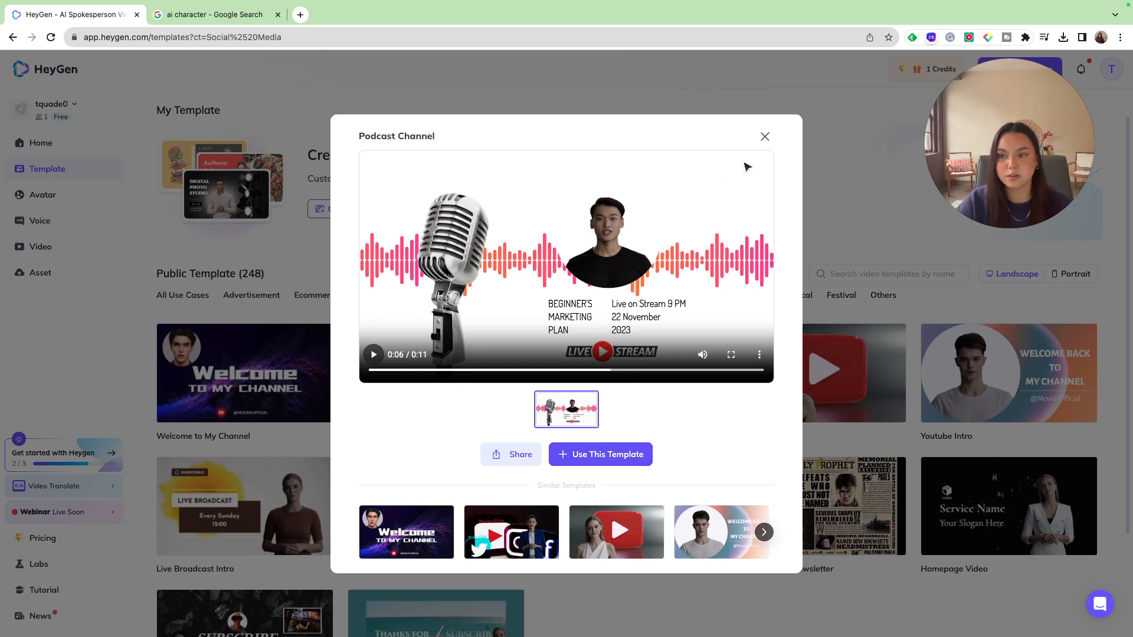
left_click(565, 295)
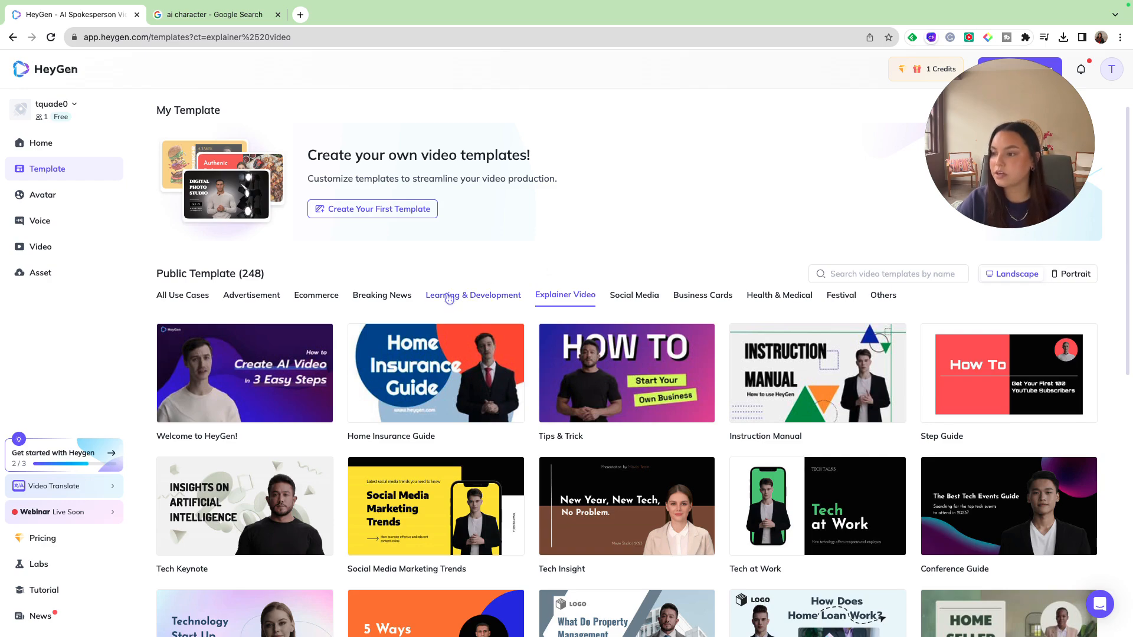
Browse the Ecommerce template category, then return to the home dashboard.
left_click(316, 295)
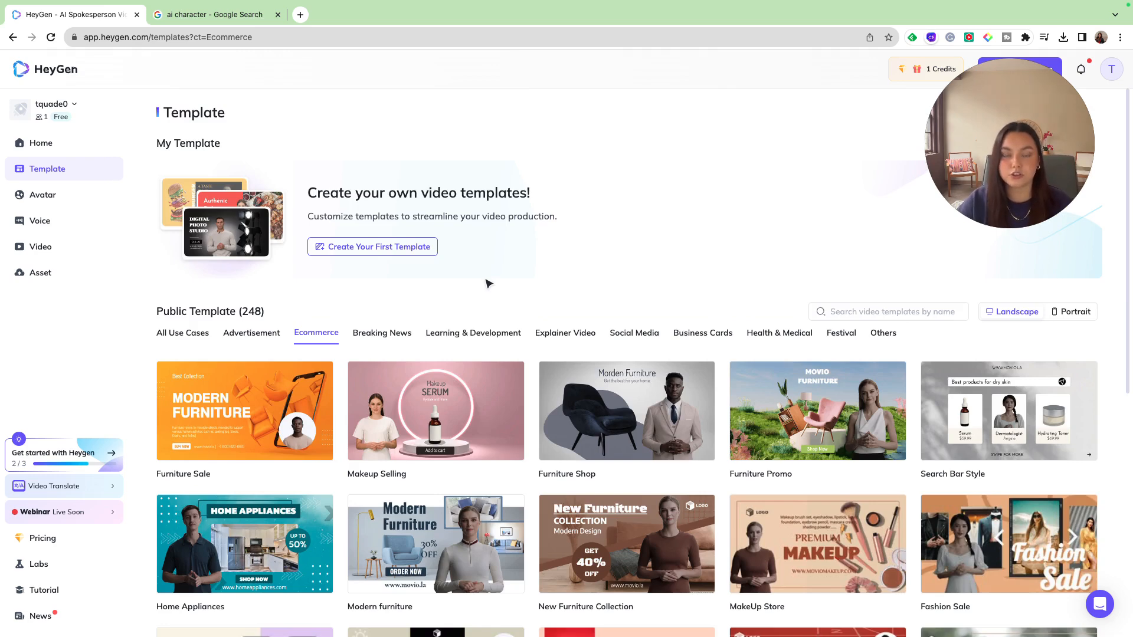
left_click(40, 143)
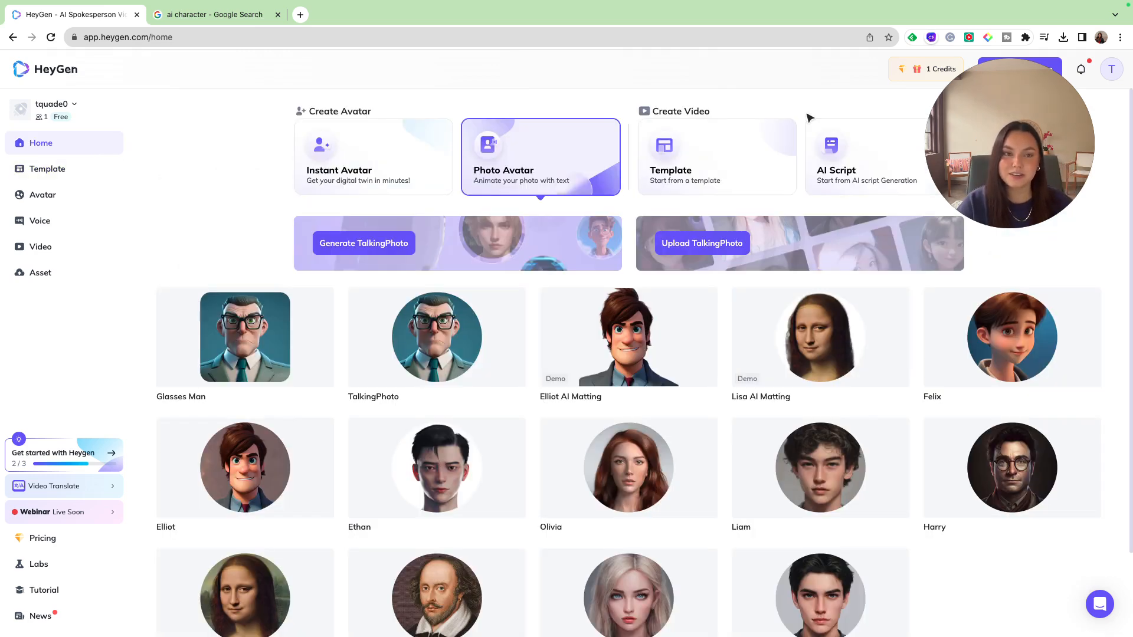